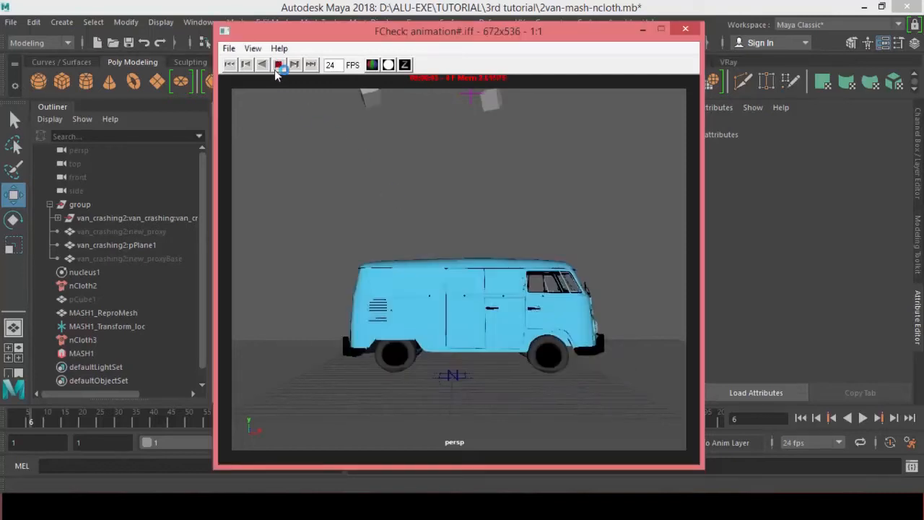
- Review the van playblast and earlier setups in FCheck, then close FCheck
{"action": "left_click", "coordinate": [279, 64]}
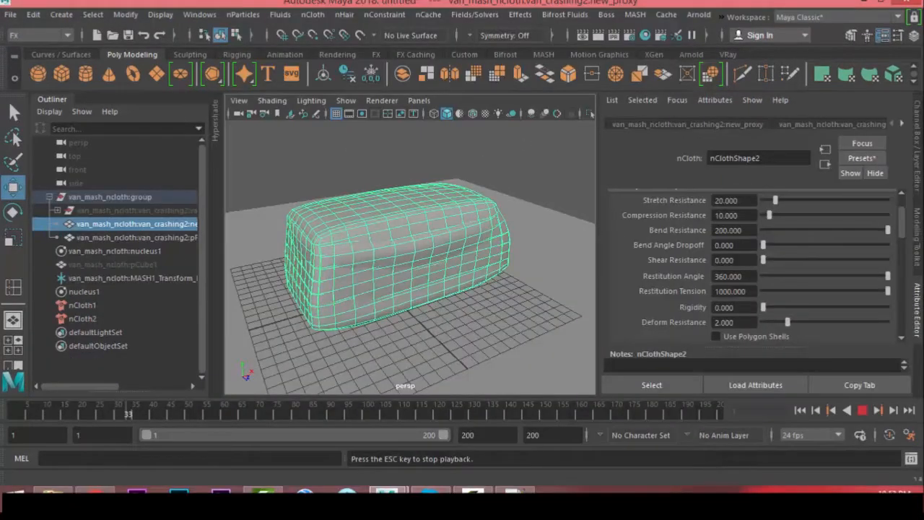
{"action": "left_click", "coordinate": [474, 15]}
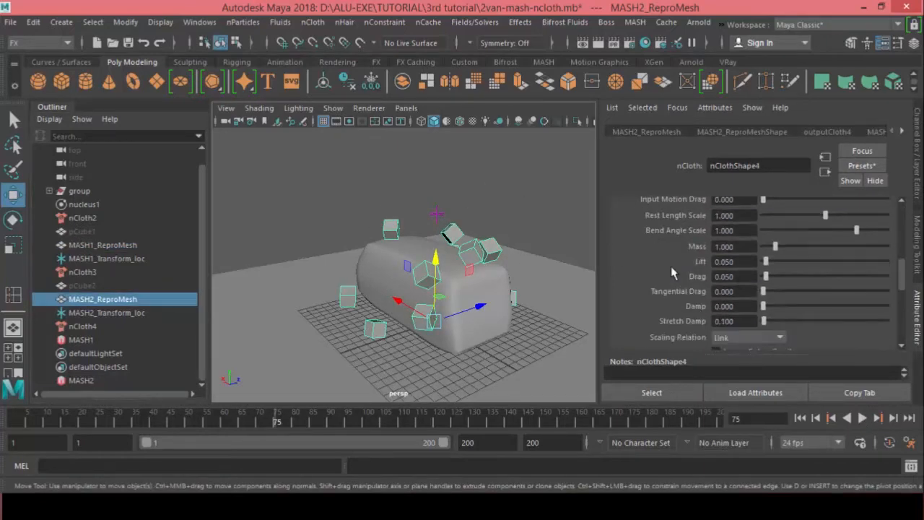
{"action": "triple_click", "coordinate": [724, 246]}
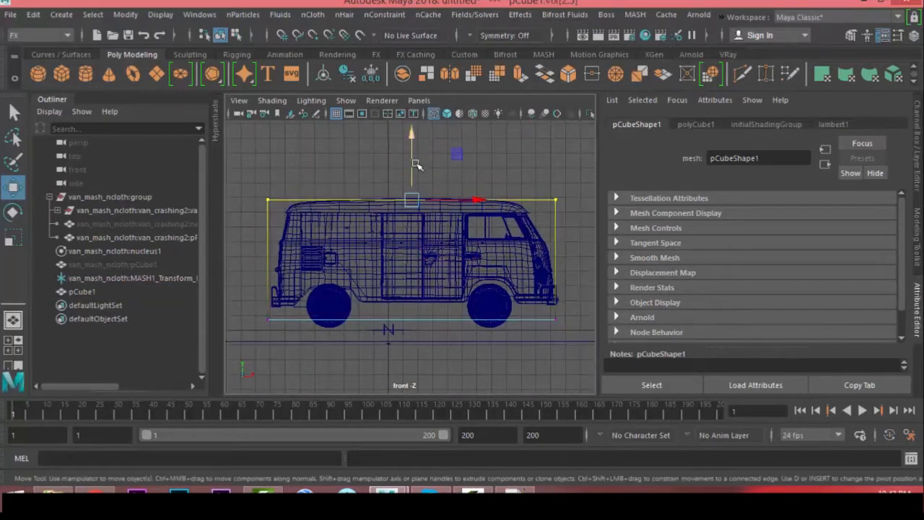
{"action": "left_click", "coordinate": [696, 123]}
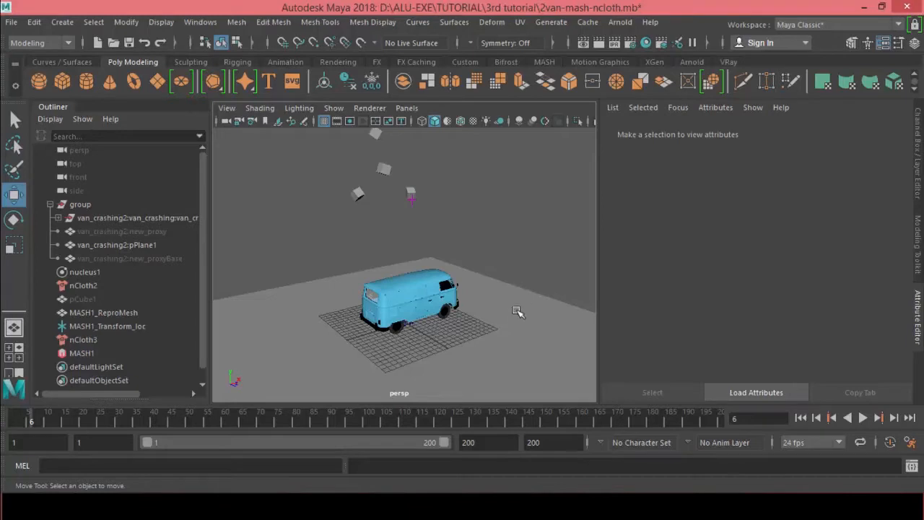
{"action": "mouse_move", "coordinate": [452, 202]}
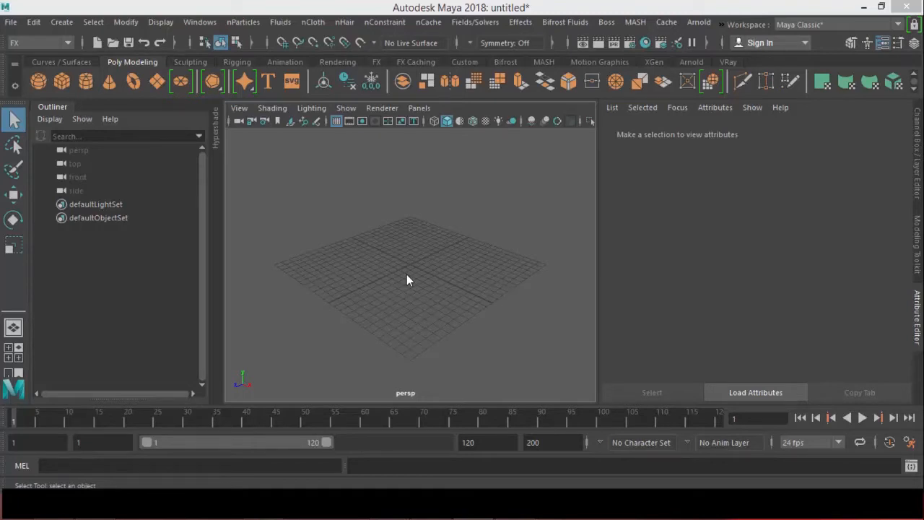
{"action": "mouse_move", "coordinate": [528, 281]}
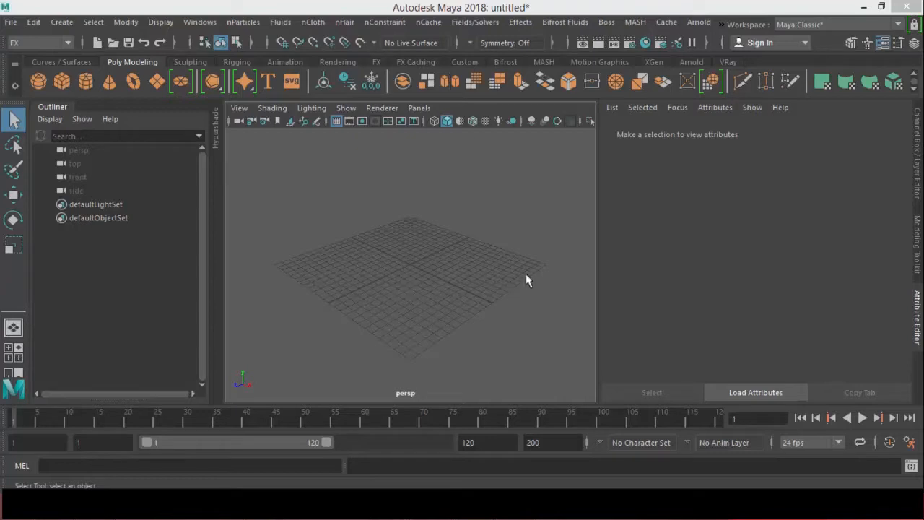
{"action": "mouse_move", "coordinate": [484, 271]}
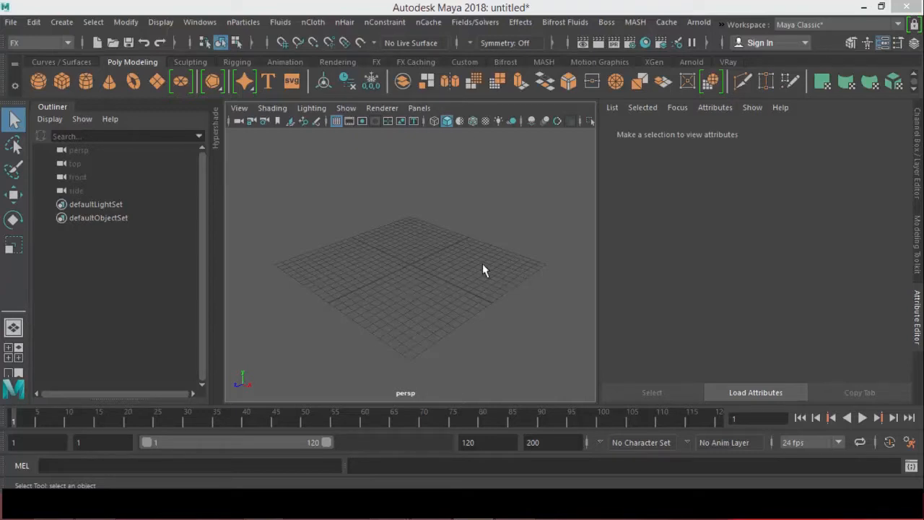
{"action": "mouse_move", "coordinate": [427, 239]}
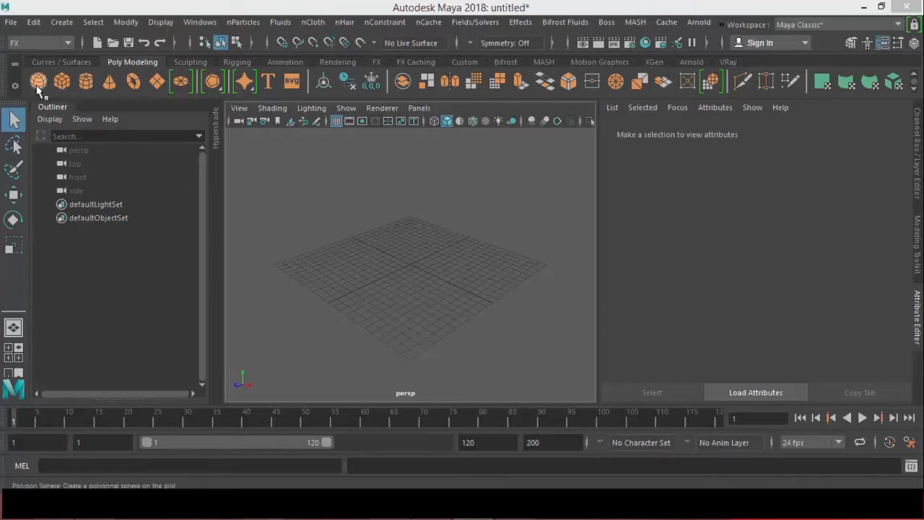
- Create pSphere1 at the grid centre from the Poly Modeling shelf
{"action": "left_click", "coordinate": [39, 81]}
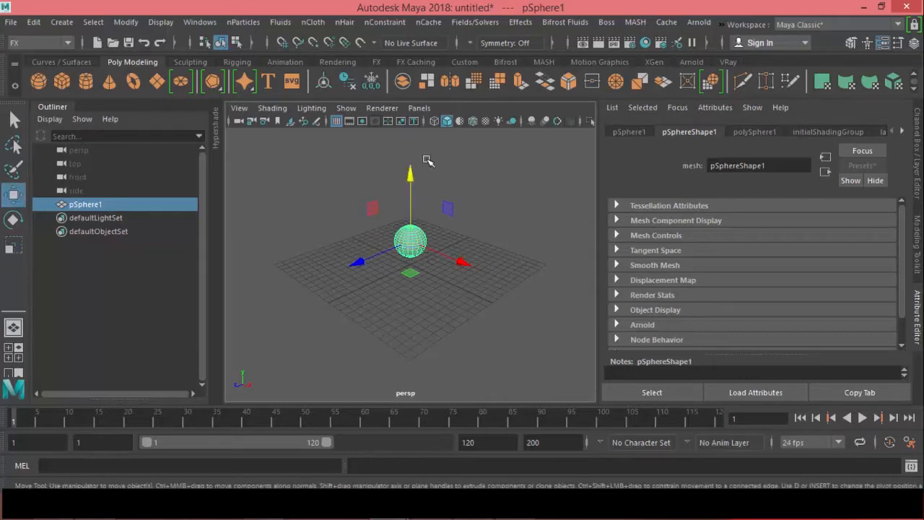
{"action": "left_click", "coordinate": [40, 43]}
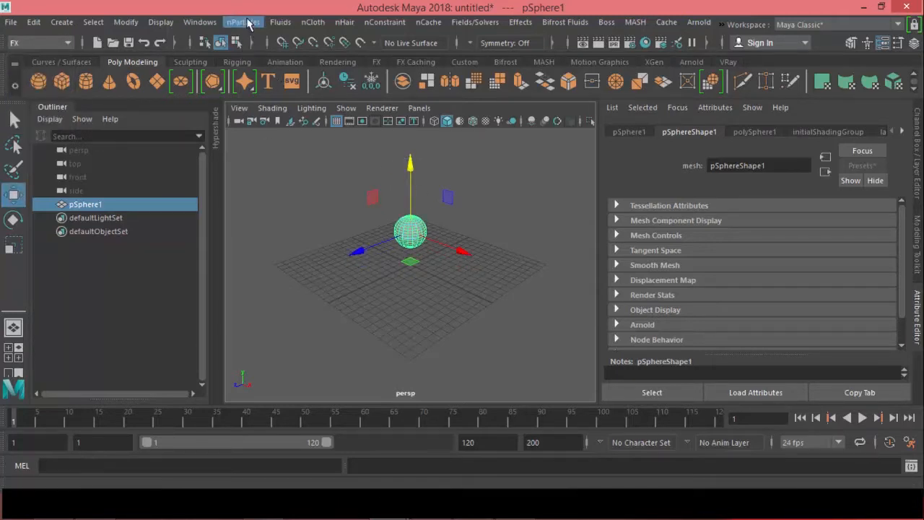
- Convert the sphere into nCloth and play the simulation
{"action": "left_click", "coordinate": [312, 21]}
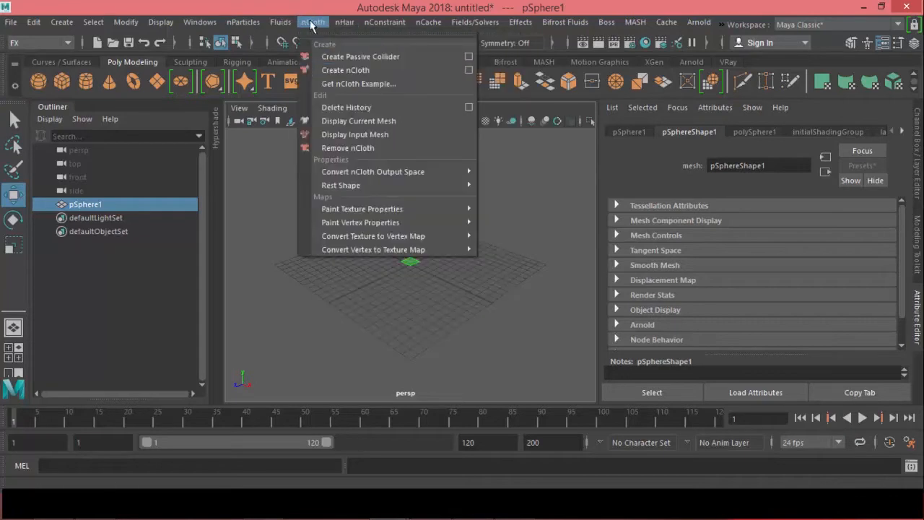
{"action": "left_click", "coordinate": [346, 70]}
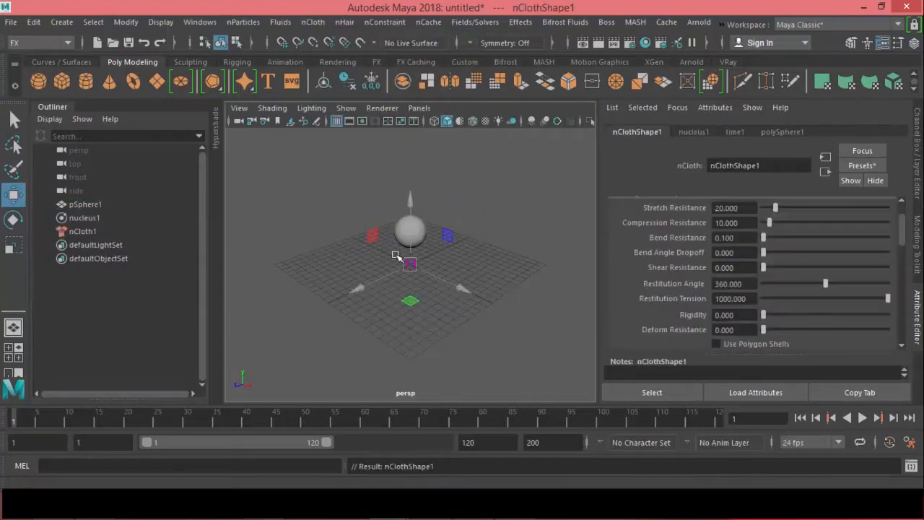
{"action": "left_click", "coordinate": [861, 417]}
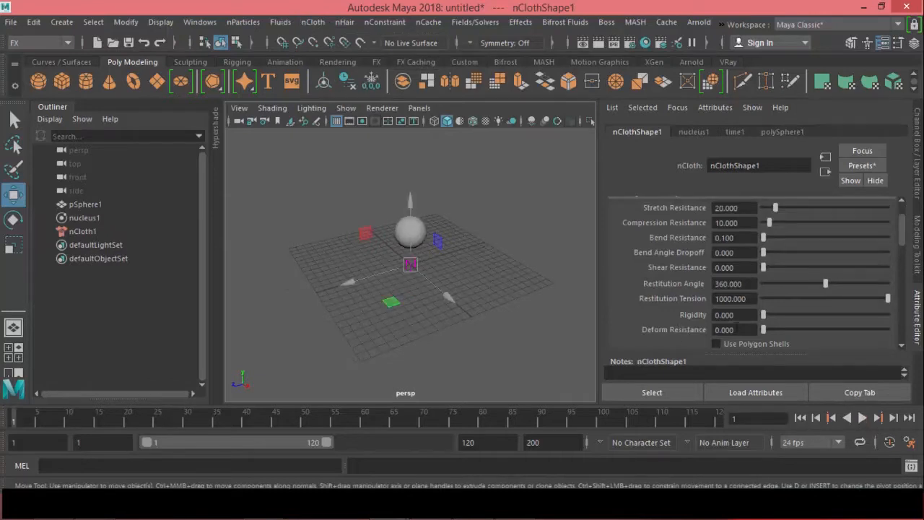
- Enable Use Plane on nucleus1's ground plane and replay the simulation
{"action": "left_click", "coordinate": [83, 231]}
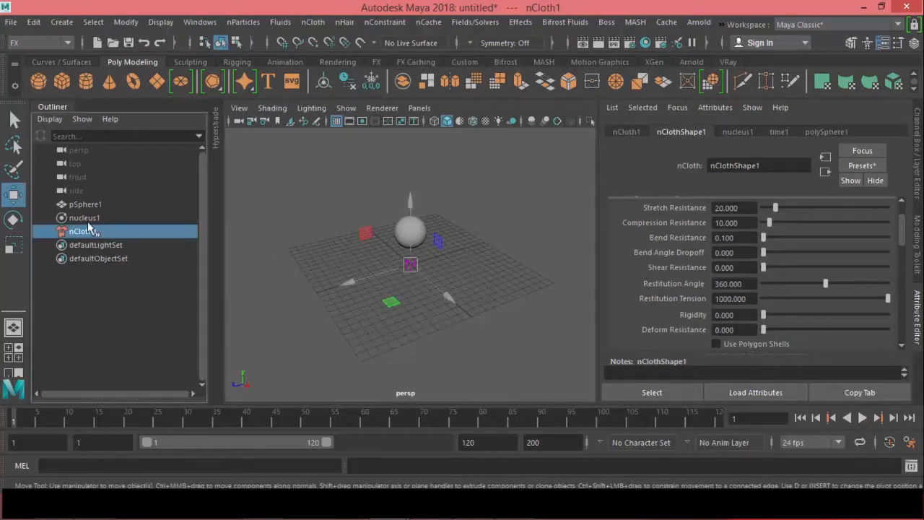
{"action": "left_click", "coordinate": [84, 218]}
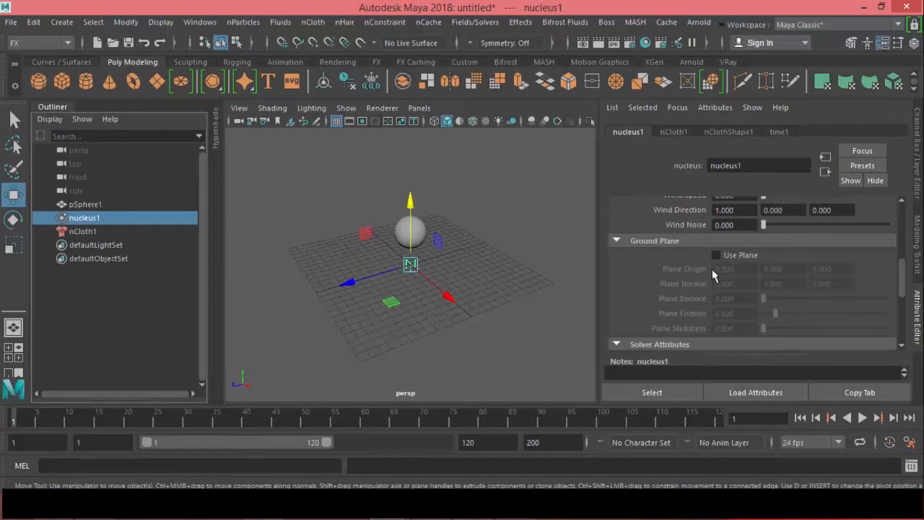
{"action": "left_click", "coordinate": [716, 254]}
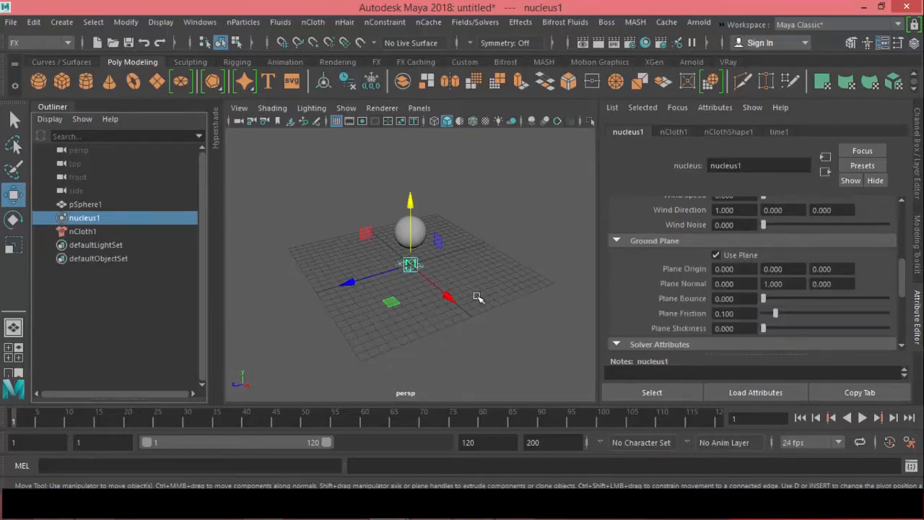
{"action": "left_click", "coordinate": [862, 418]}
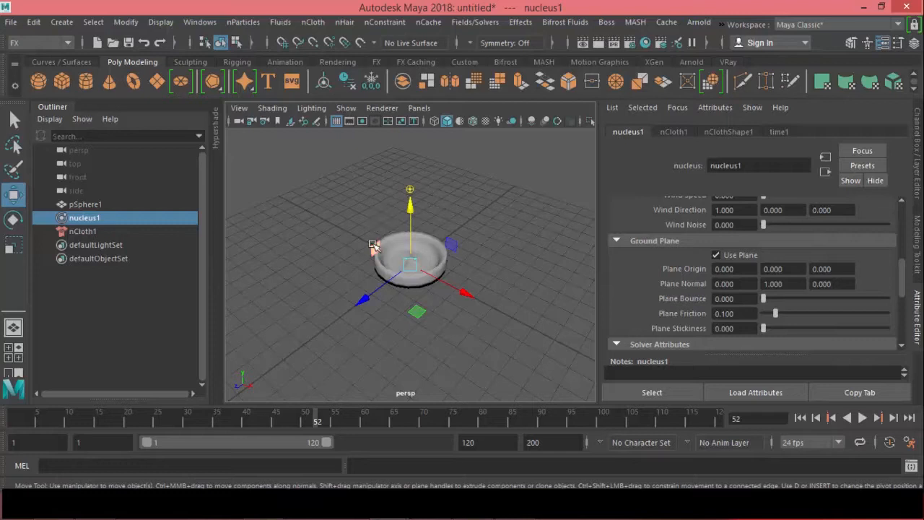
{"action": "mouse_move", "coordinate": [437, 226]}
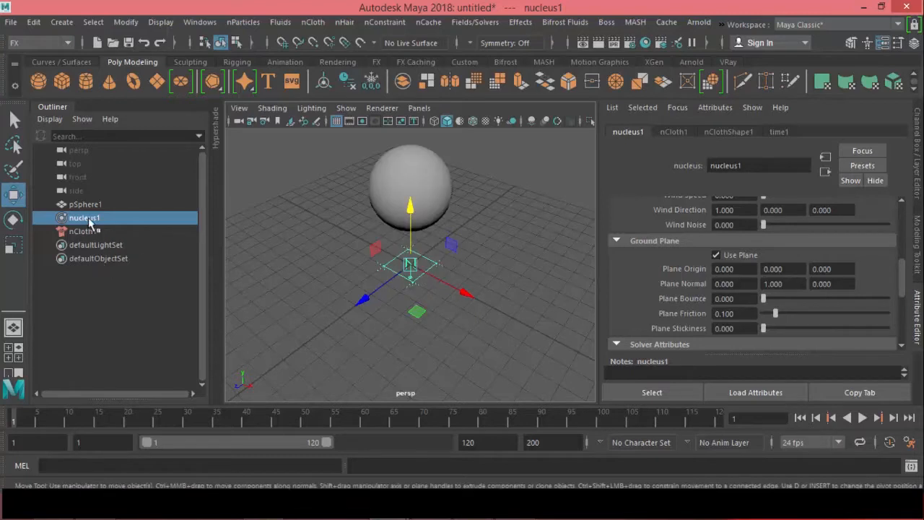
- Give nCloth1 Bend Resistance 150 and Deform Resistance 1, then play and stop
{"action": "left_click", "coordinate": [82, 231]}
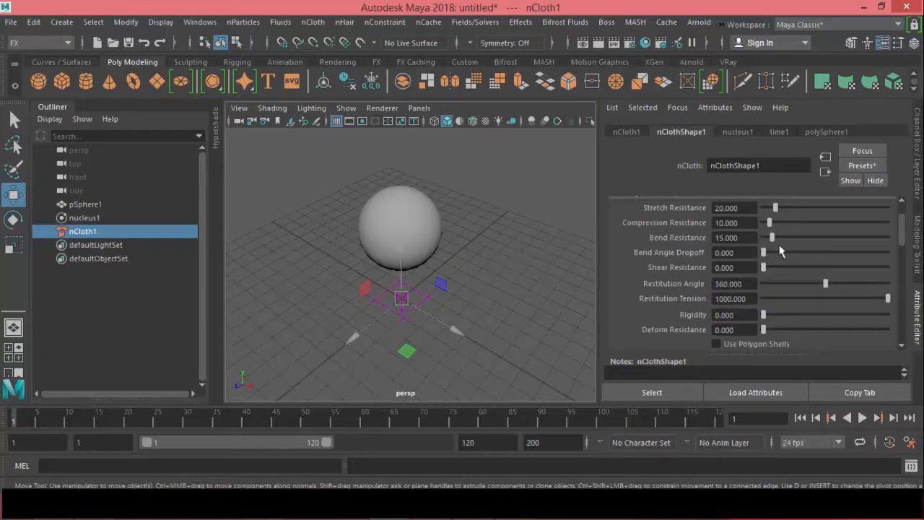
{"action": "left_click_drag", "start_coordinate": [773, 238], "coordinate": [858, 237]}
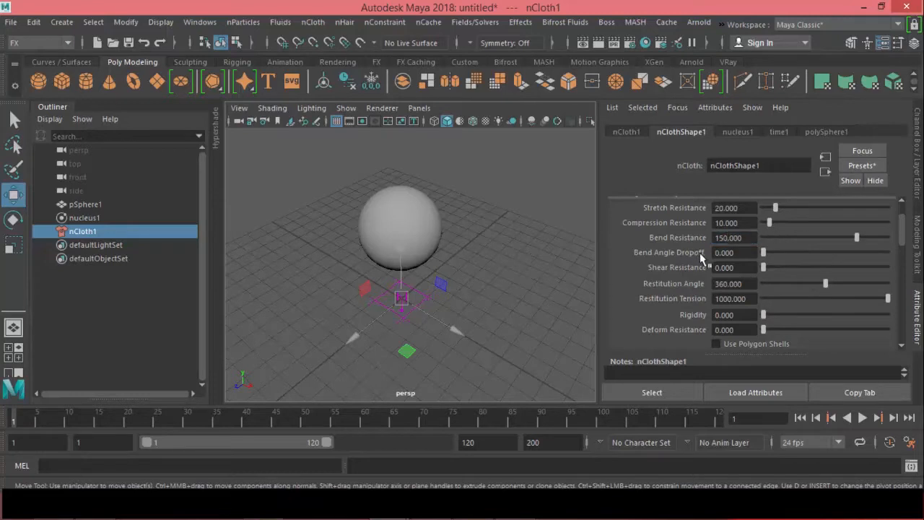
{"action": "left_click", "coordinate": [735, 329]}
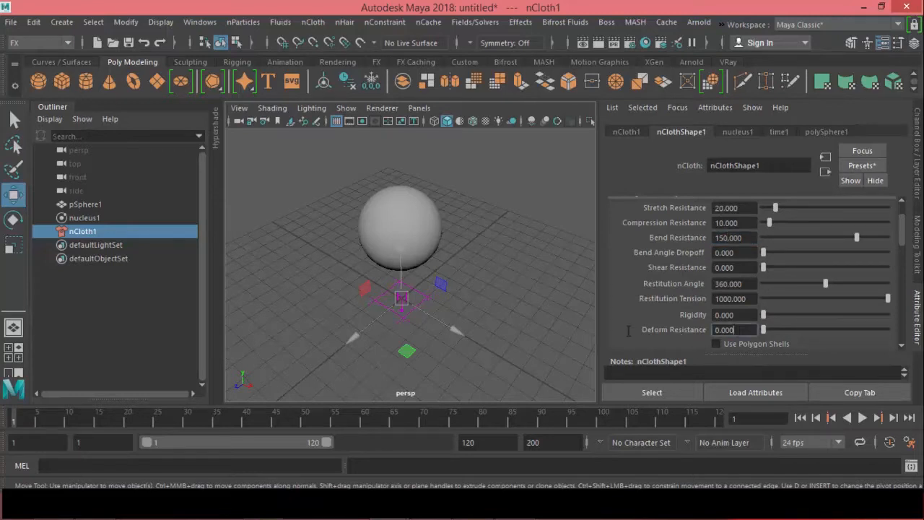
{"action": "type", "text": "1.000"}
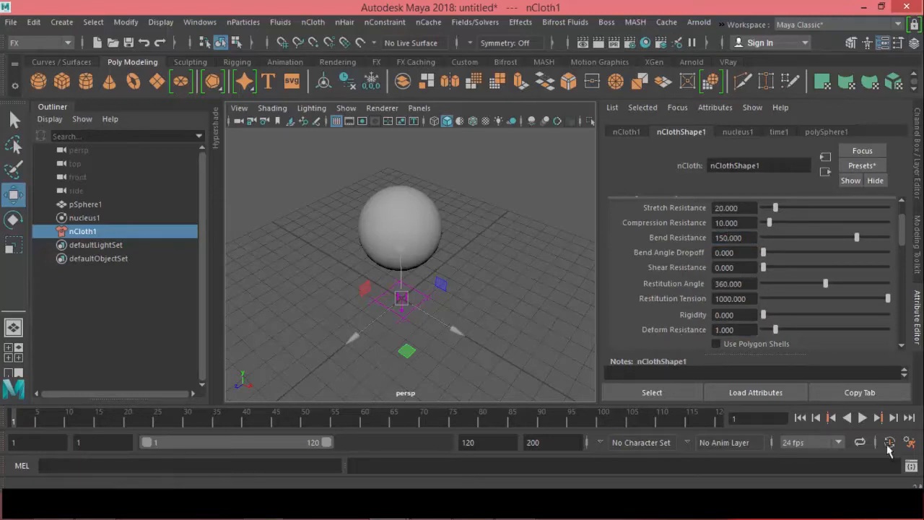
{"action": "left_click", "coordinate": [863, 417]}
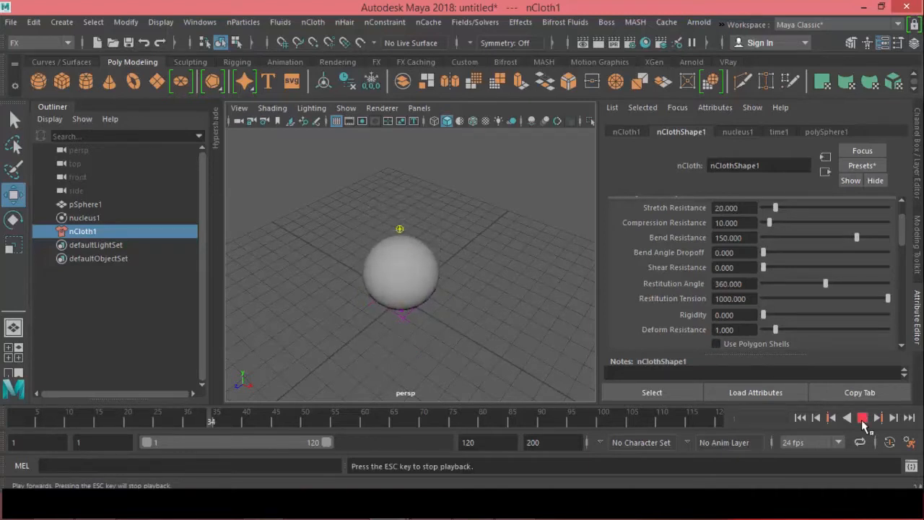
{"action": "left_click", "coordinate": [863, 417]}
{"action": "type", "text": "1000"}
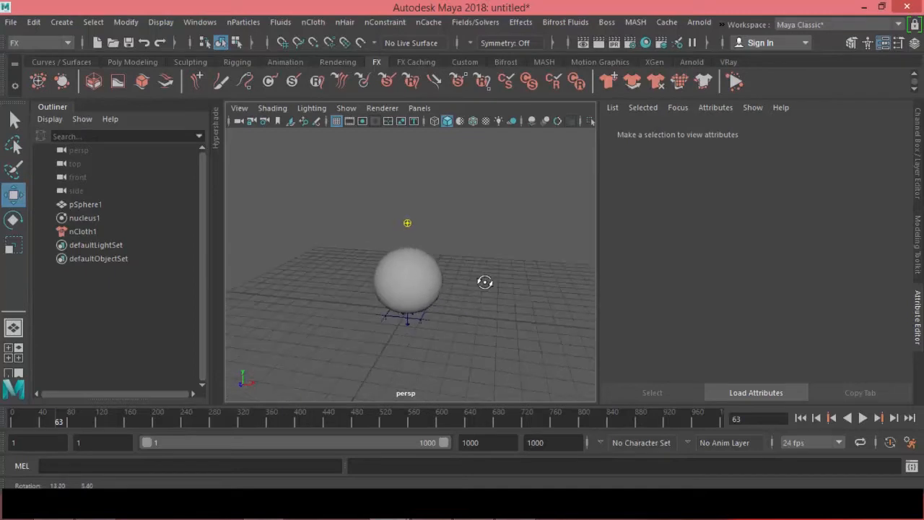
- Select pSphere1 and set the playback end to 1000 frames
{"action": "left_click", "coordinate": [85, 205]}
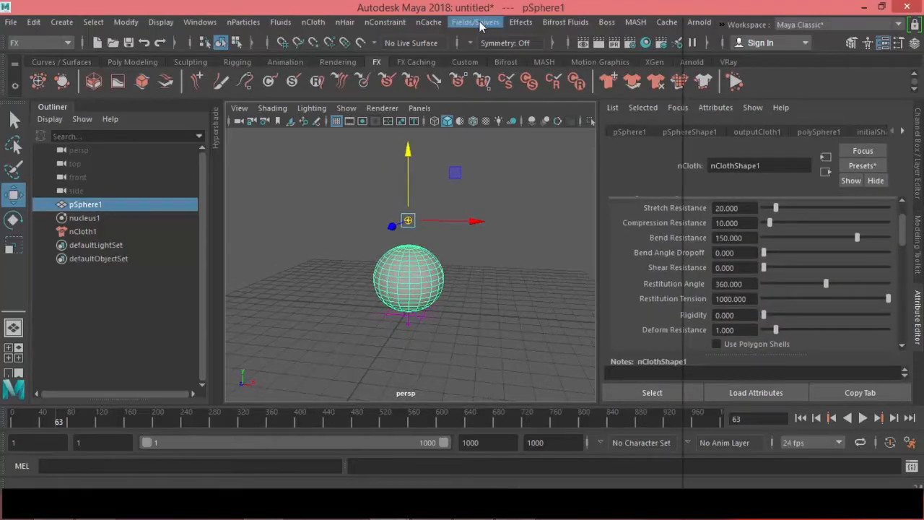
{"action": "left_click", "coordinate": [475, 21]}
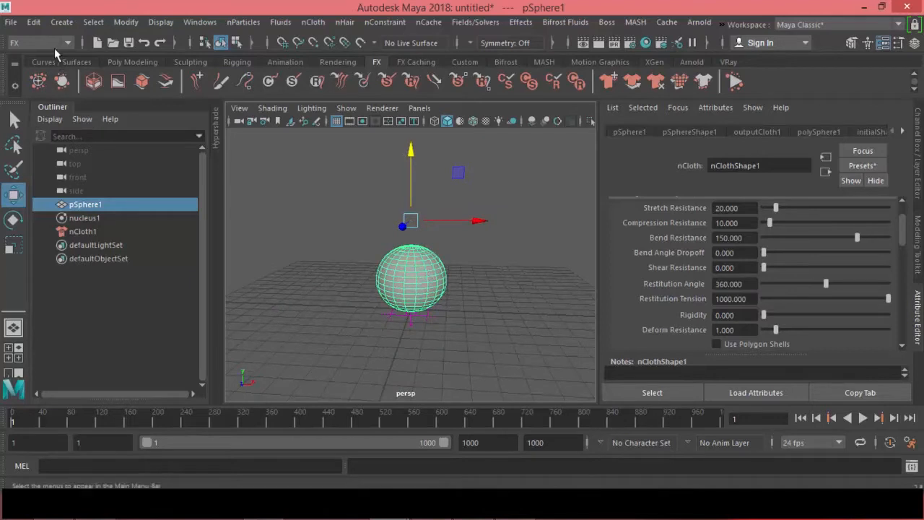
- Make pCube1 a passive collider (nRigid1) from the nCloth menu
{"action": "left_click", "coordinate": [132, 61]}
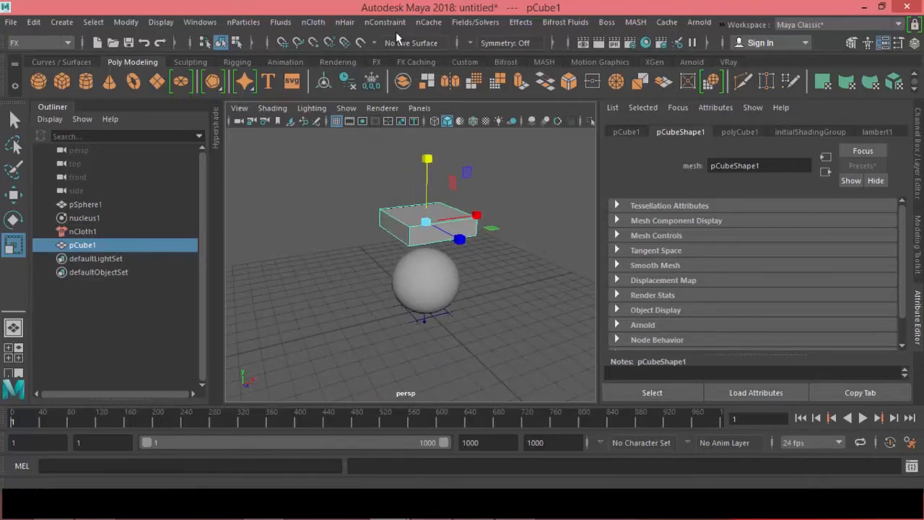
{"action": "left_click", "coordinate": [313, 22]}
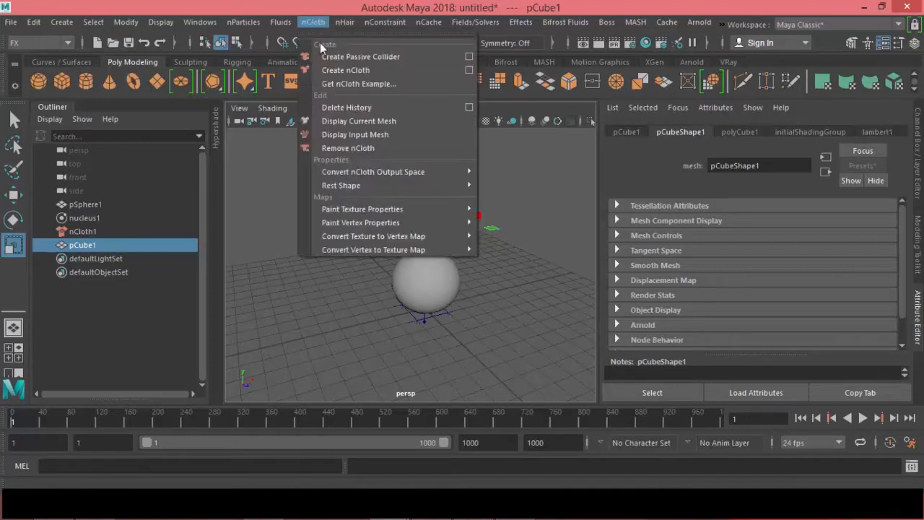
{"action": "mouse_move", "coordinate": [361, 56]}
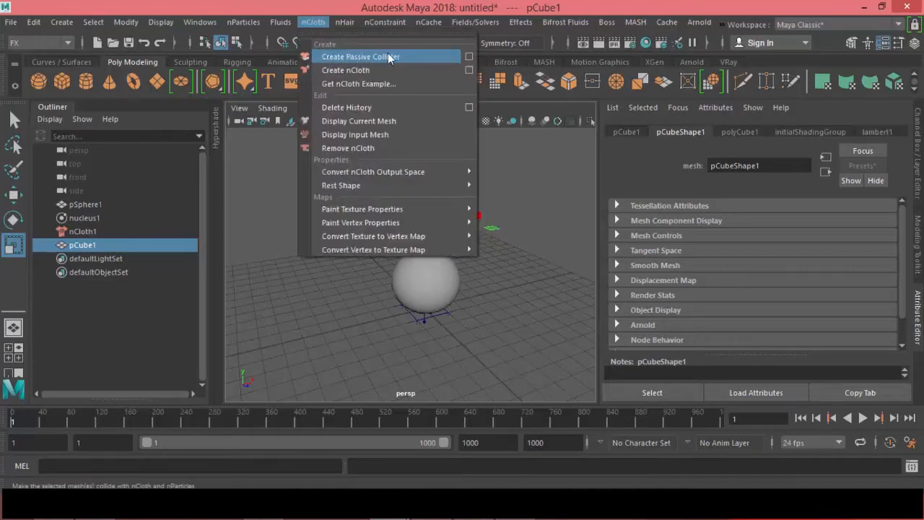
{"action": "left_click", "coordinate": [361, 56]}
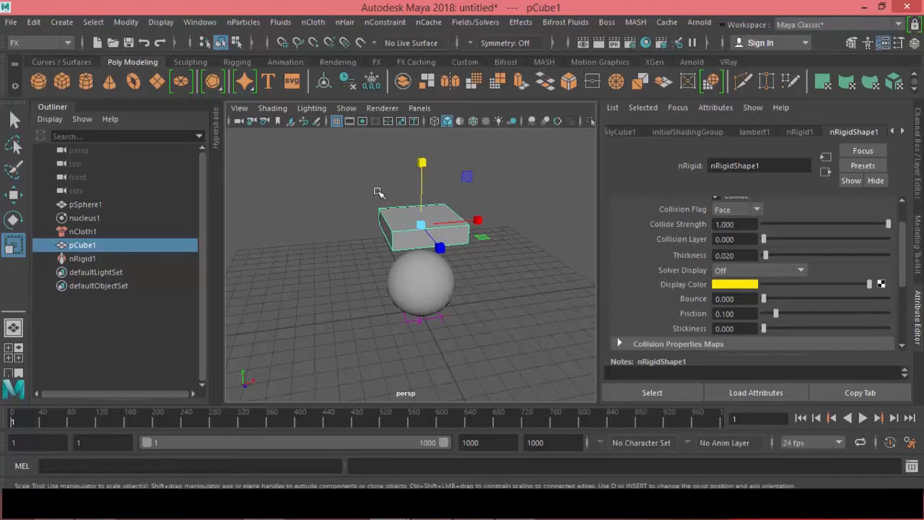
{"action": "mouse_move", "coordinate": [566, 22]}
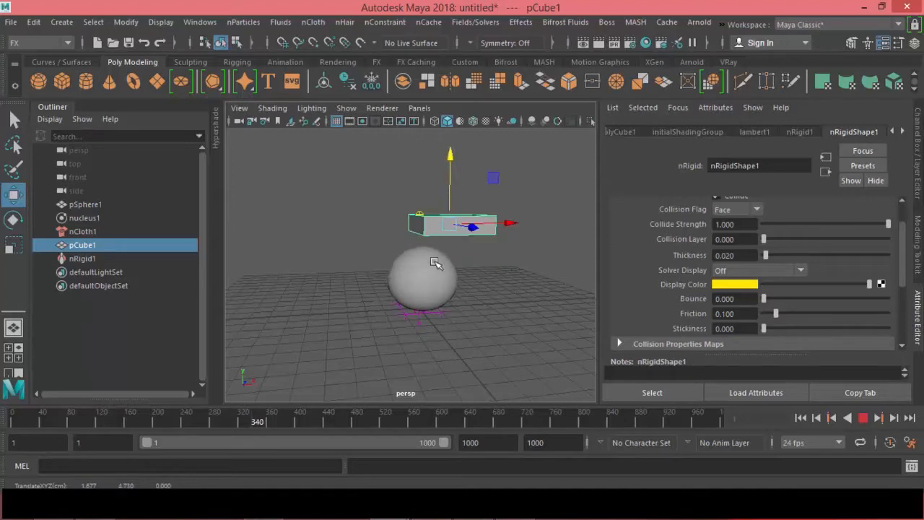
- Play the simulation through to frame 1000, then stop playback
{"action": "left_click", "coordinate": [85, 218]}
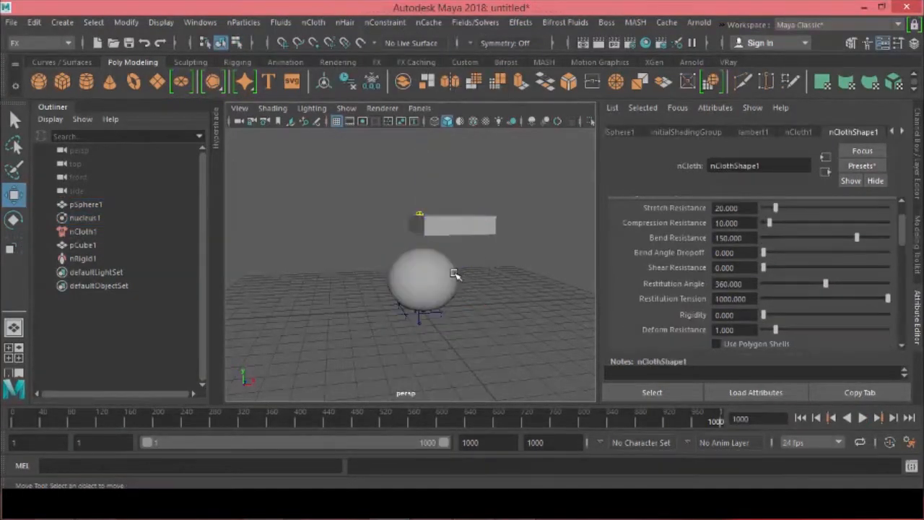
{"action": "left_click", "coordinate": [86, 204]}
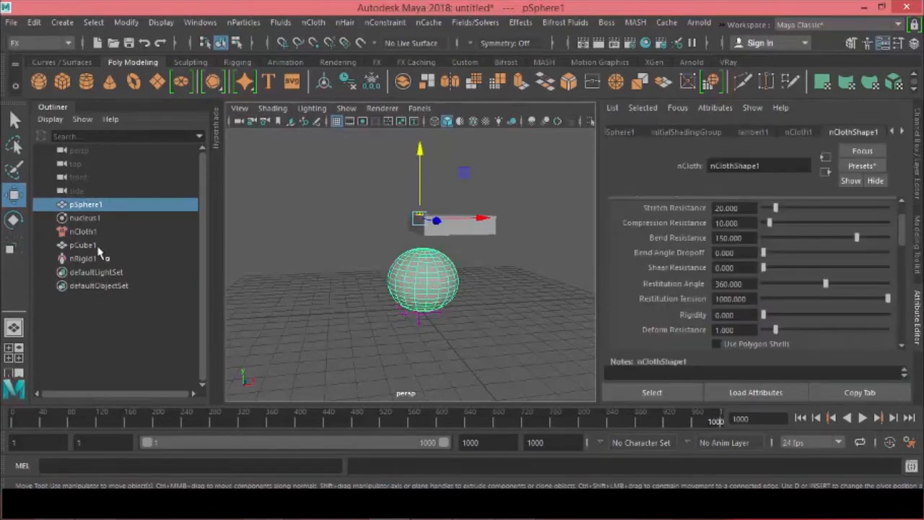
{"action": "left_click", "coordinate": [83, 231]}
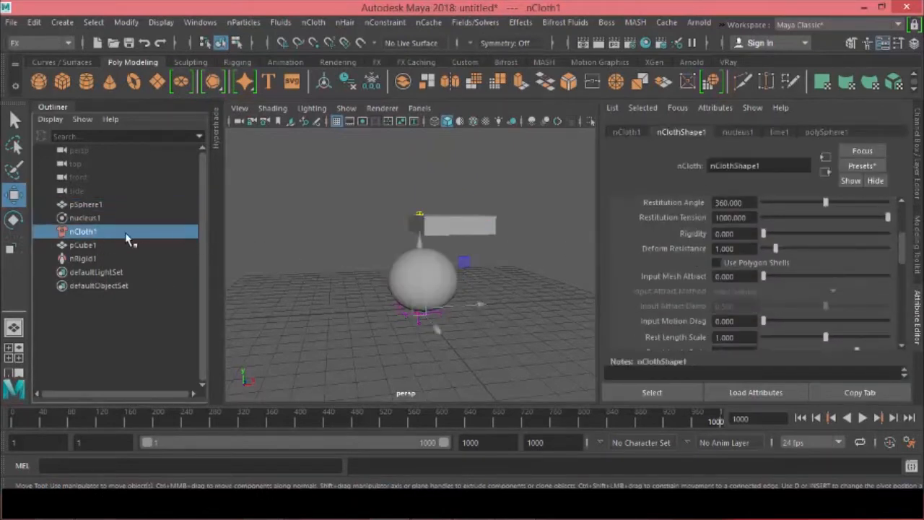
{"action": "left_click", "coordinate": [85, 218]}
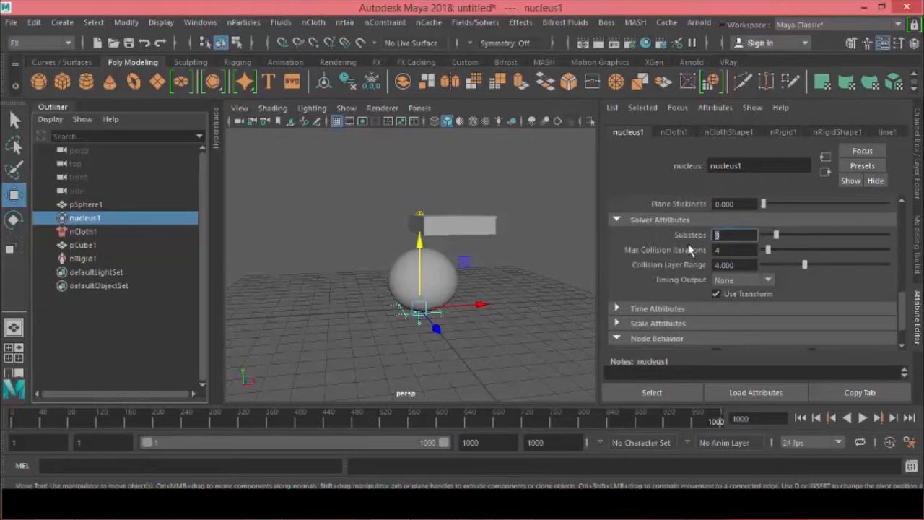
{"action": "left_click", "coordinate": [734, 250]}
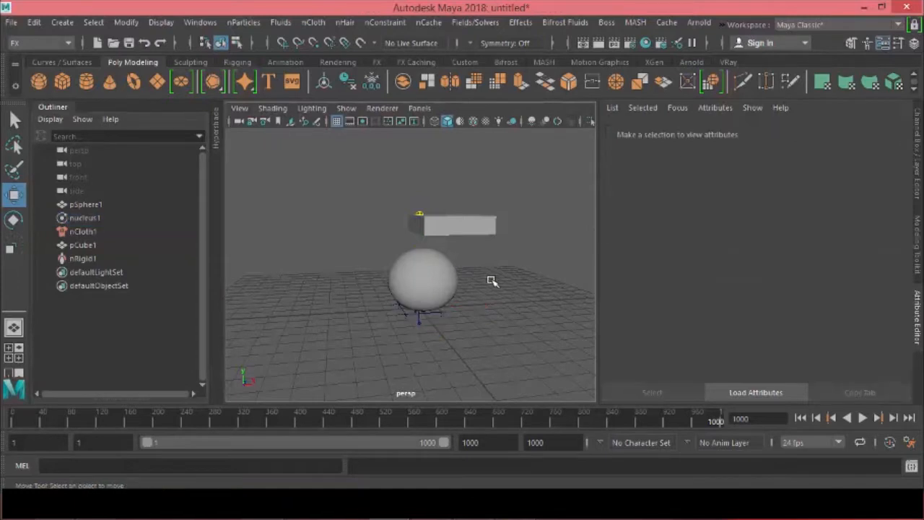
- Rewind to frame 1 and enter Restitution Angle 2 on nClothShape1
{"action": "left_click", "coordinate": [376, 61]}
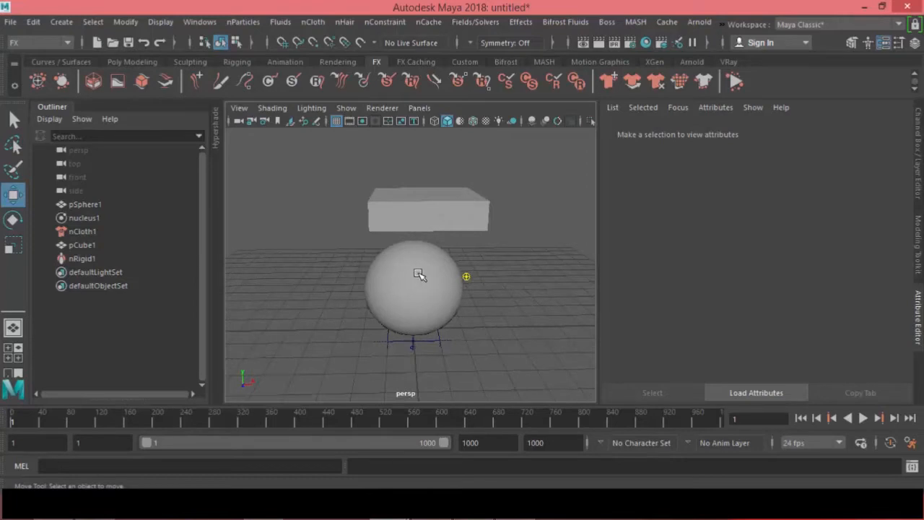
{"action": "left_click", "coordinate": [82, 231]}
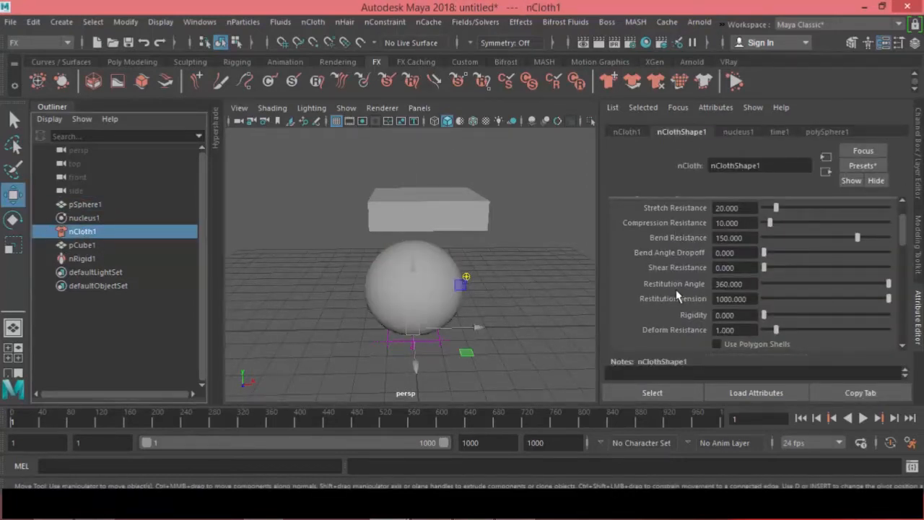
{"action": "mouse_move", "coordinate": [526, 292]}
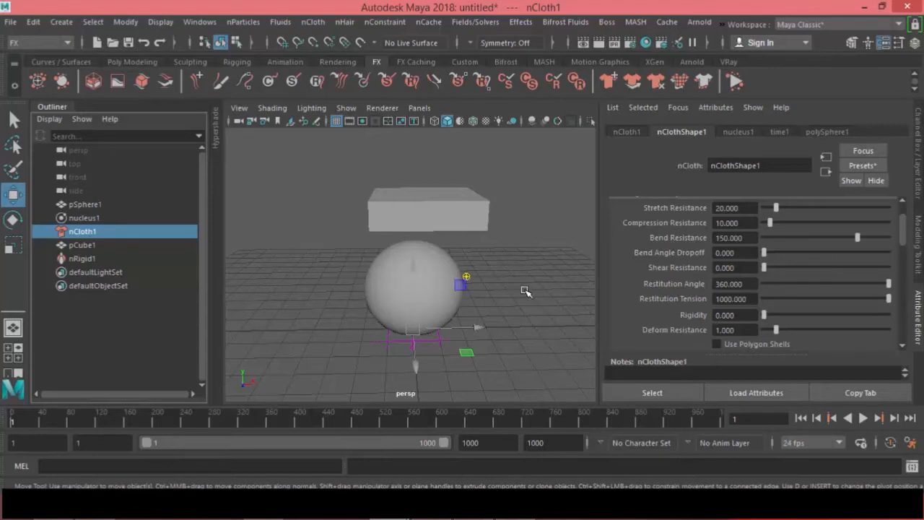
{"action": "mouse_move", "coordinate": [513, 310]}
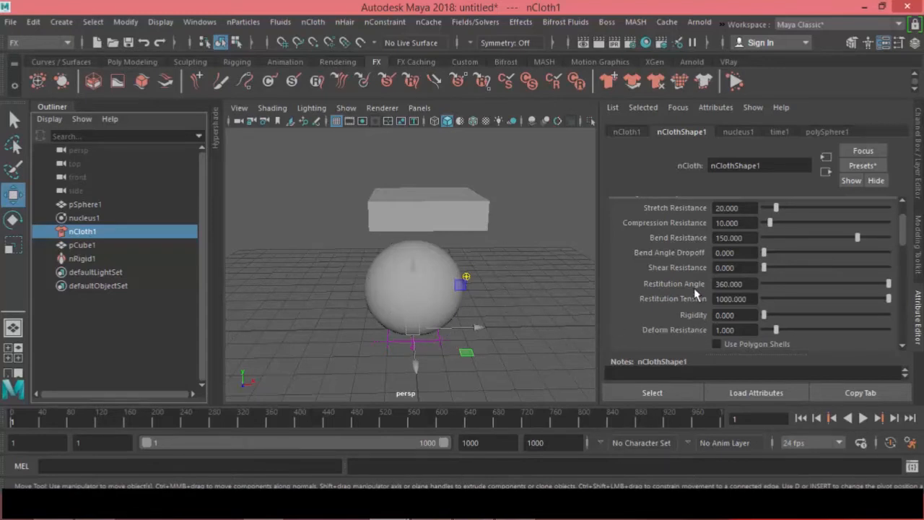
{"action": "mouse_move", "coordinate": [664, 303]}
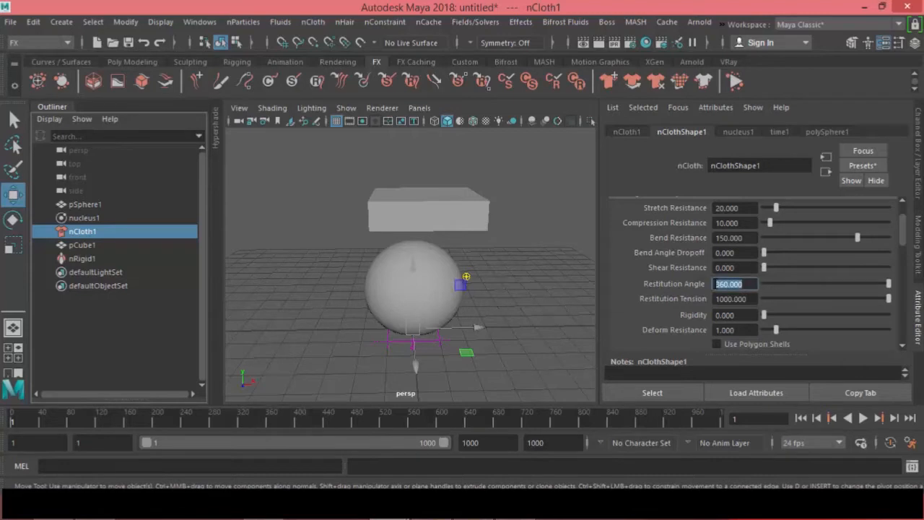
{"action": "type", "text": "2.000"}
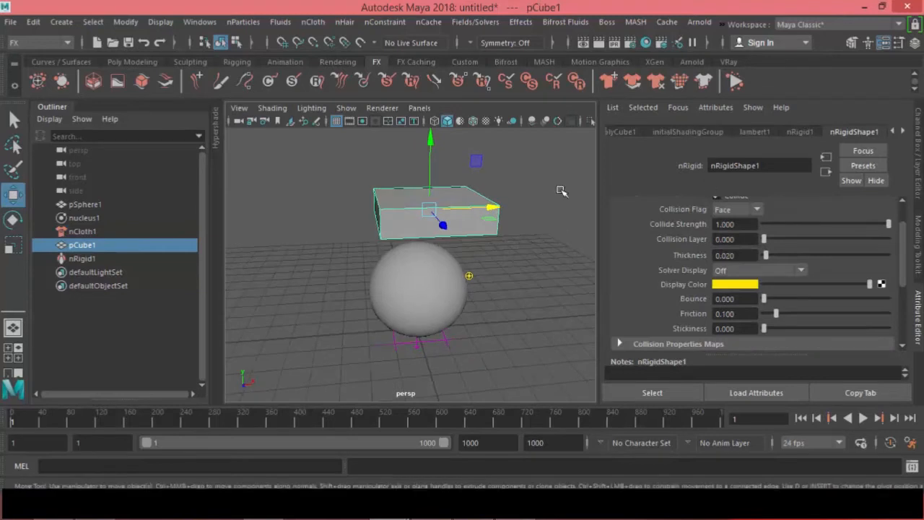
- Play the simulation with the box below the sphere, stopping around frame 90
{"action": "left_click", "coordinate": [863, 417]}
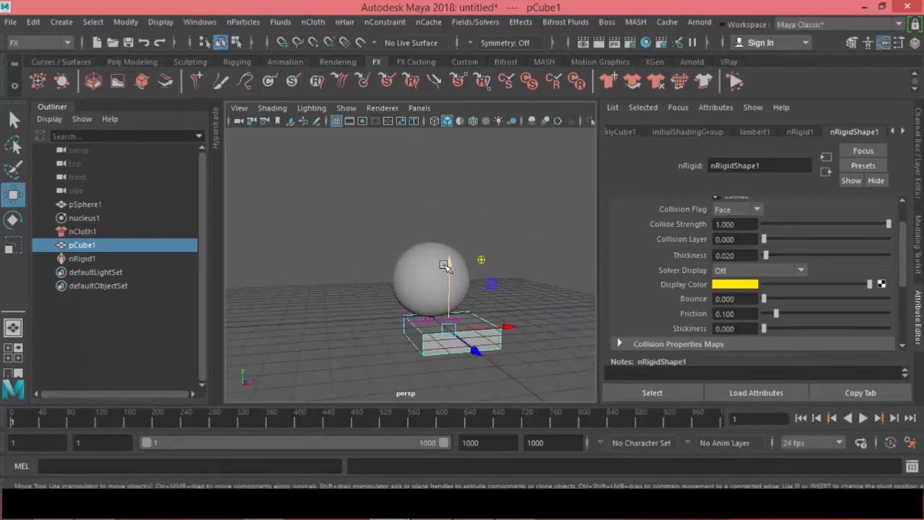
{"action": "left_click", "coordinate": [864, 418]}
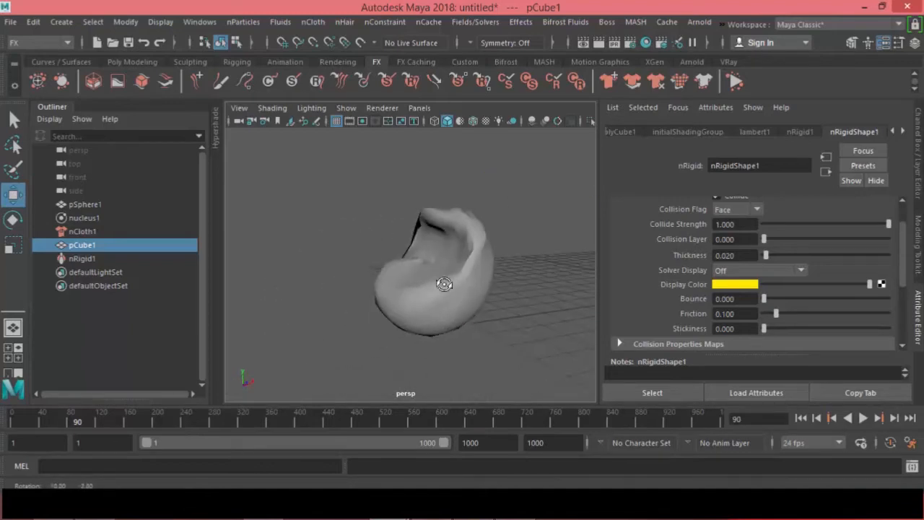
{"action": "left_click", "coordinate": [85, 203]}
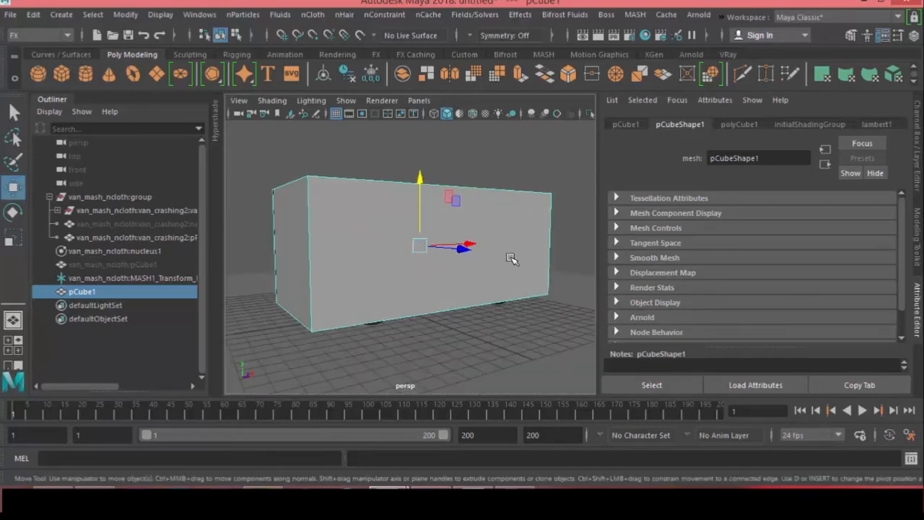
- In the X-Ray front view, drag pCube1's bottom down to the van's wheels
{"action": "key", "text": "4"}
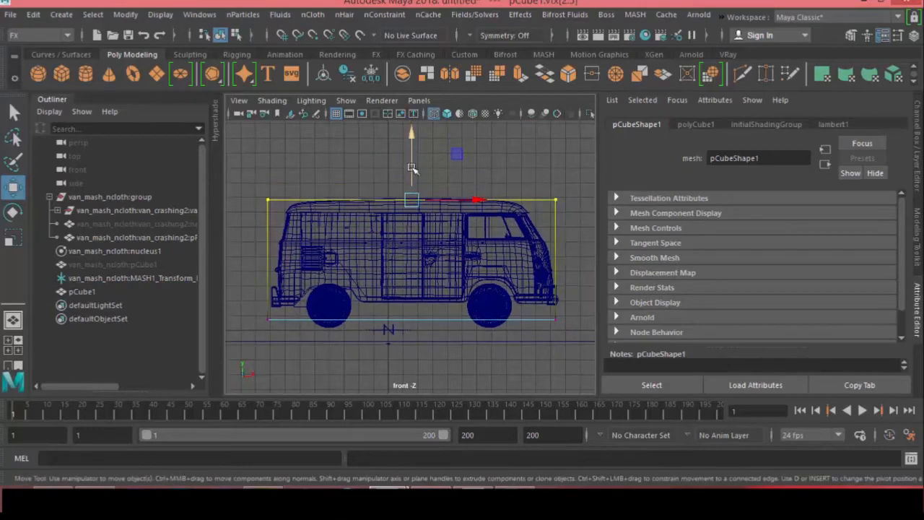
{"action": "left_click_drag", "start_coordinate": [411, 169], "coordinate": [412, 264]}
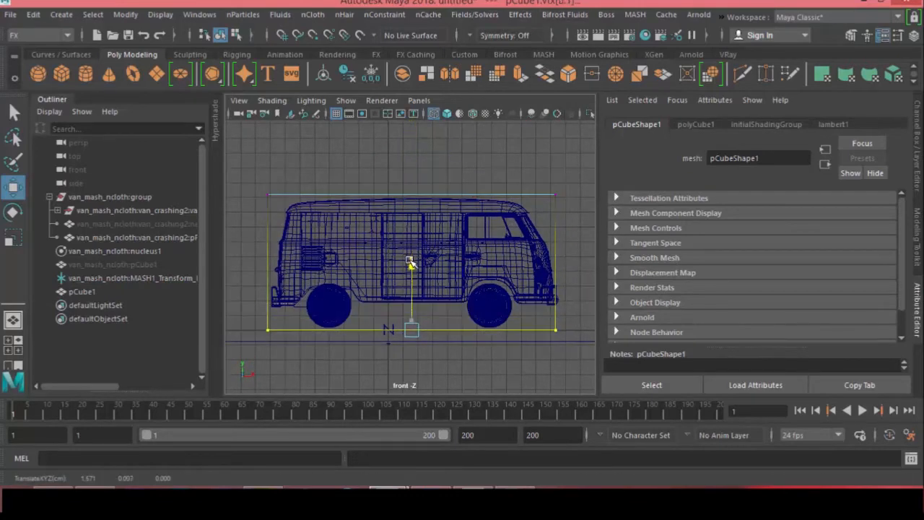
{"action": "right_click", "coordinate": [411, 260]}
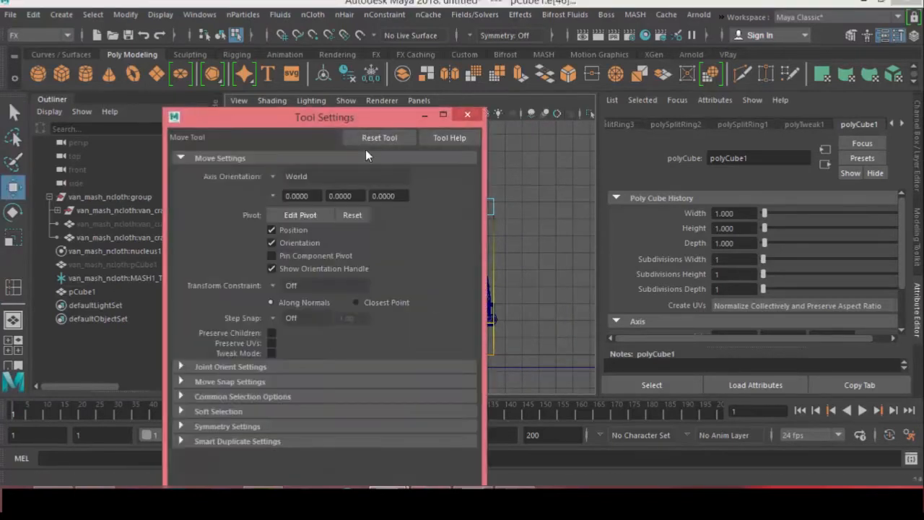
- Reset the Move tool and shift vertices to line up with the van's side
{"action": "left_click", "coordinate": [218, 411]}
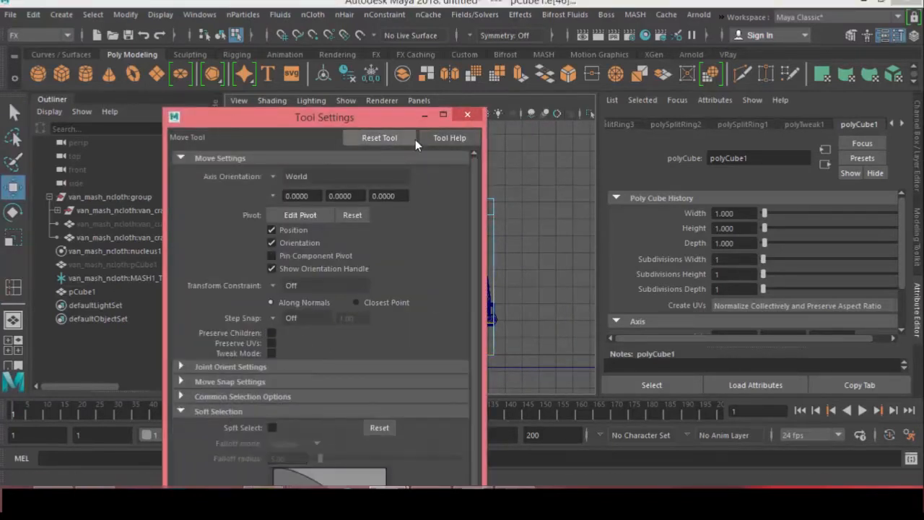
{"action": "left_click", "coordinate": [467, 114]}
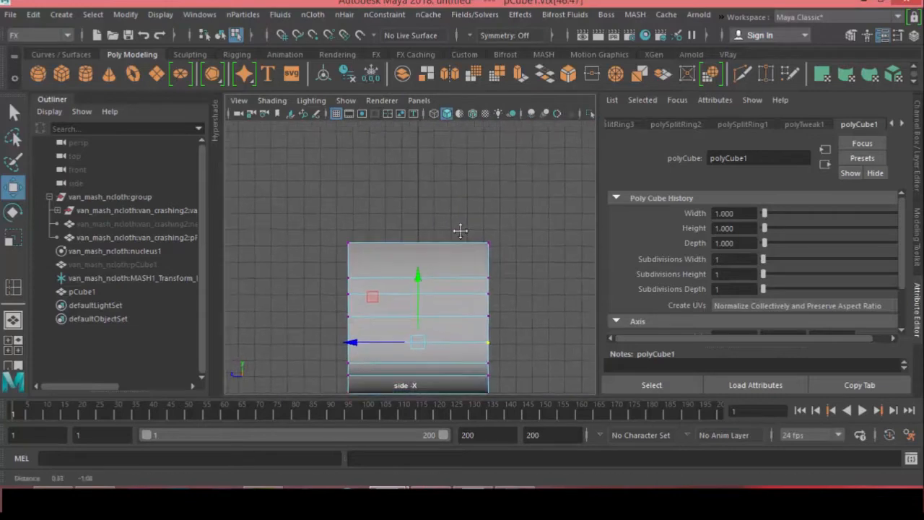
{"action": "right_click", "coordinate": [390, 223]}
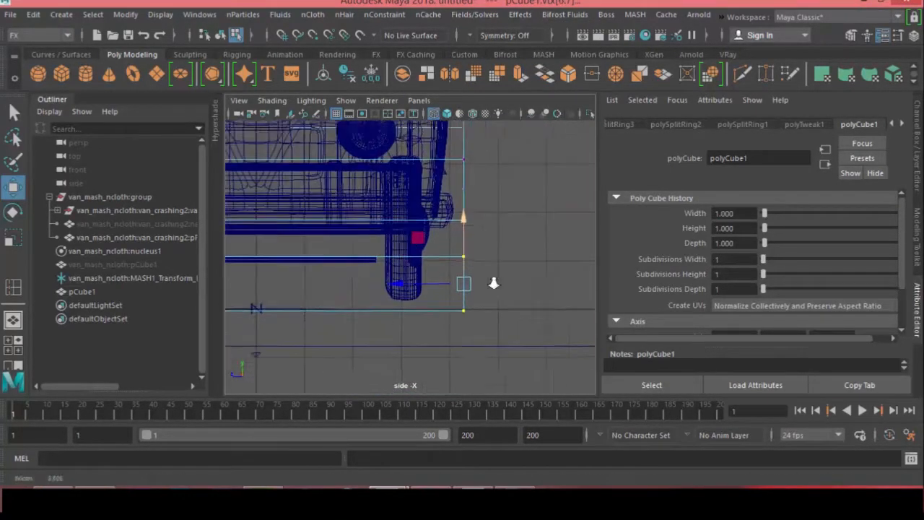
{"action": "left_click_drag", "start_coordinate": [462, 282], "coordinate": [440, 210]}
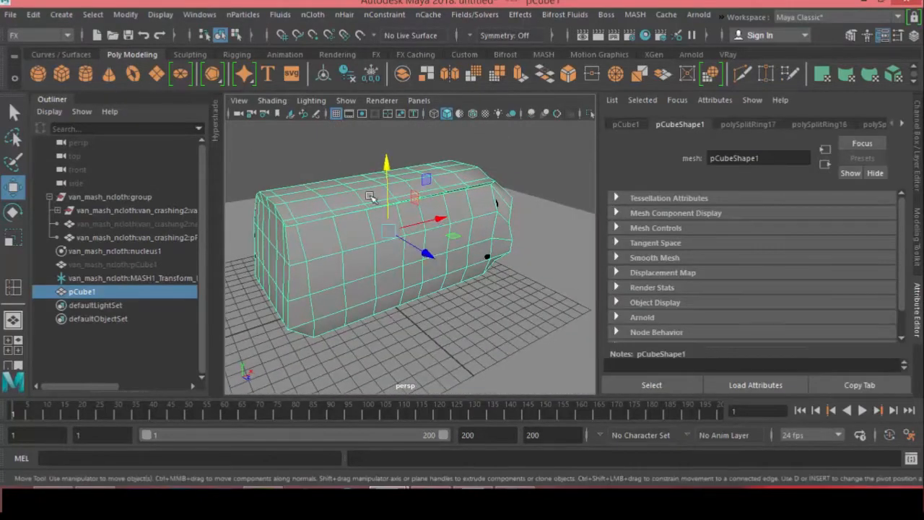
- Hide the van model, convert new_proxy into nCloth2, and play the simulation
{"action": "left_click", "coordinate": [134, 223]}
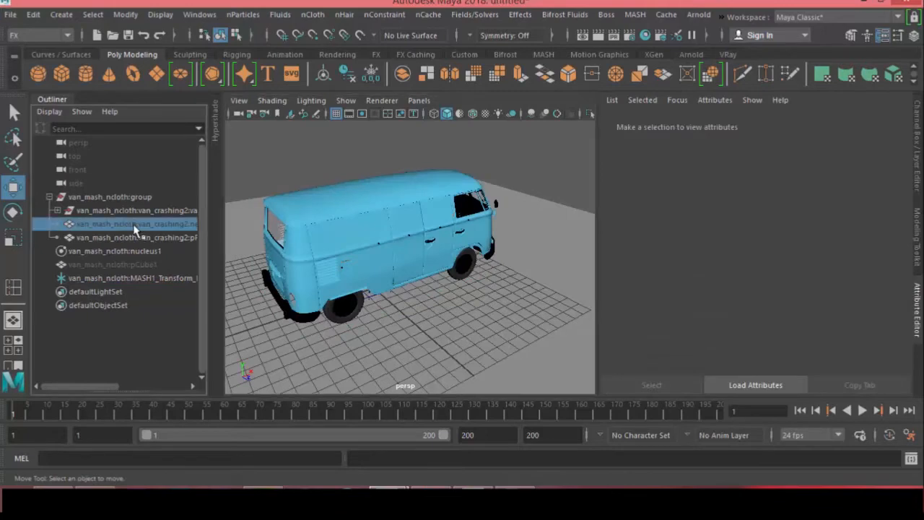
{"action": "left_click", "coordinate": [133, 224]}
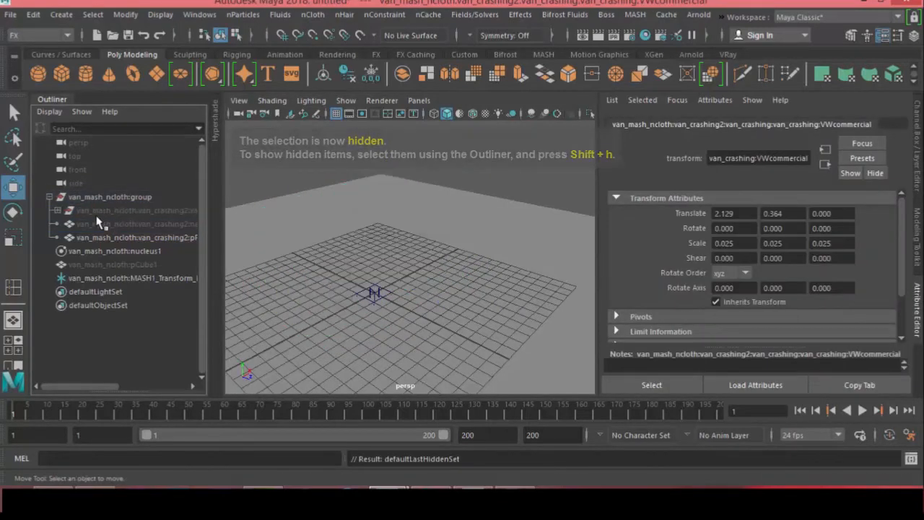
{"action": "left_click", "coordinate": [136, 224]}
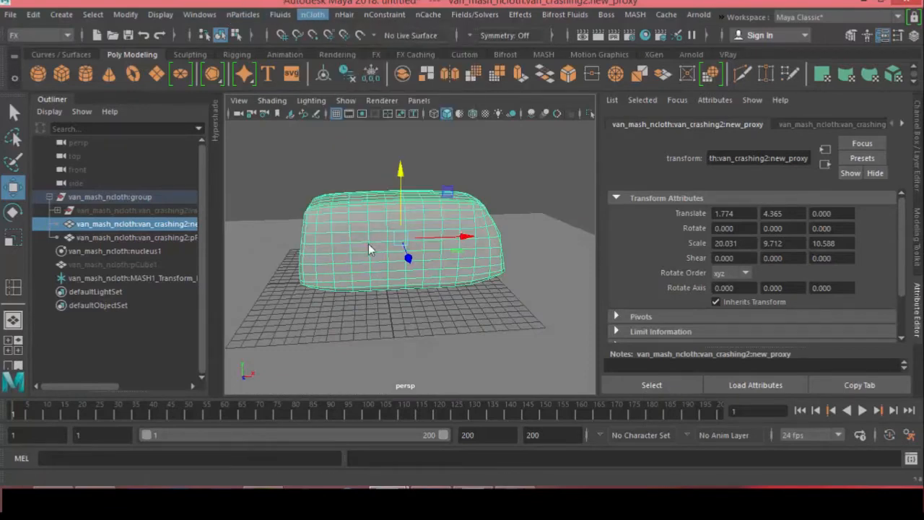
{"action": "left_click", "coordinate": [863, 410]}
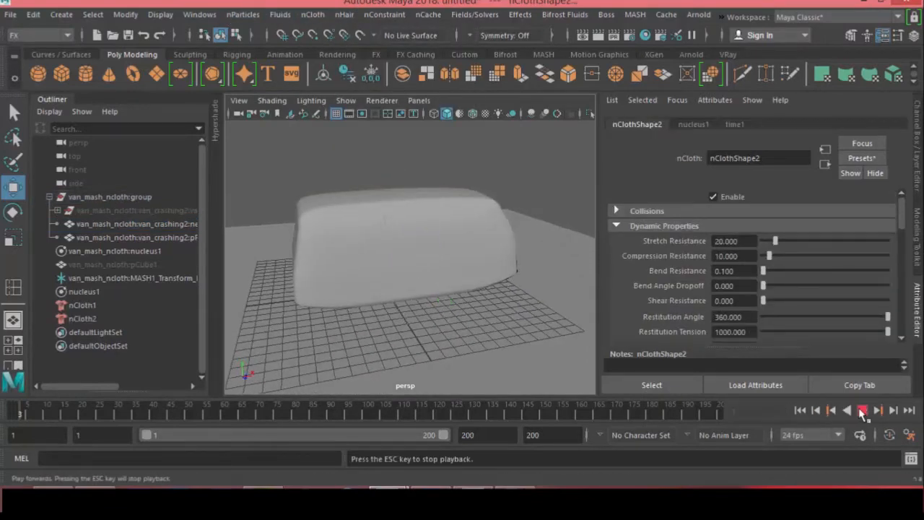
{"action": "left_click", "coordinate": [863, 410]}
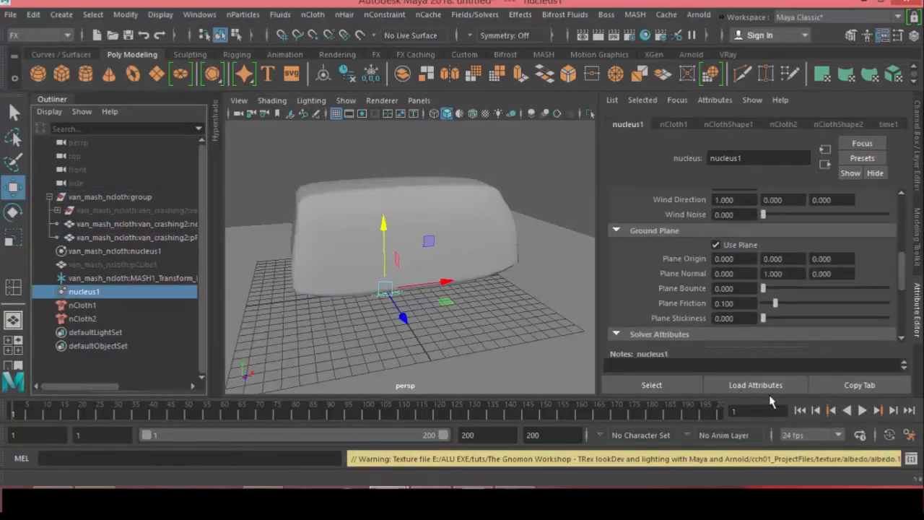
- Play and stop the simulation to watch the proxy fall onto the ground plane
{"action": "left_click", "coordinate": [862, 410]}
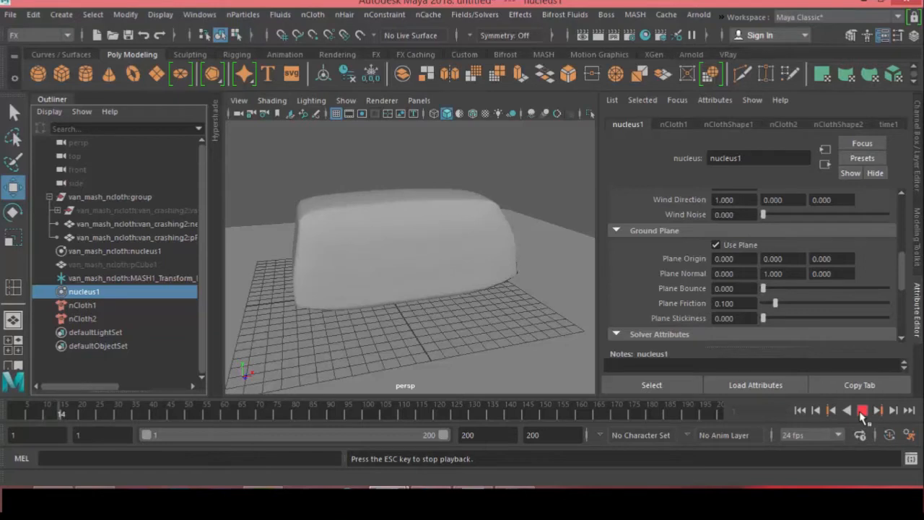
{"action": "left_click", "coordinate": [863, 410]}
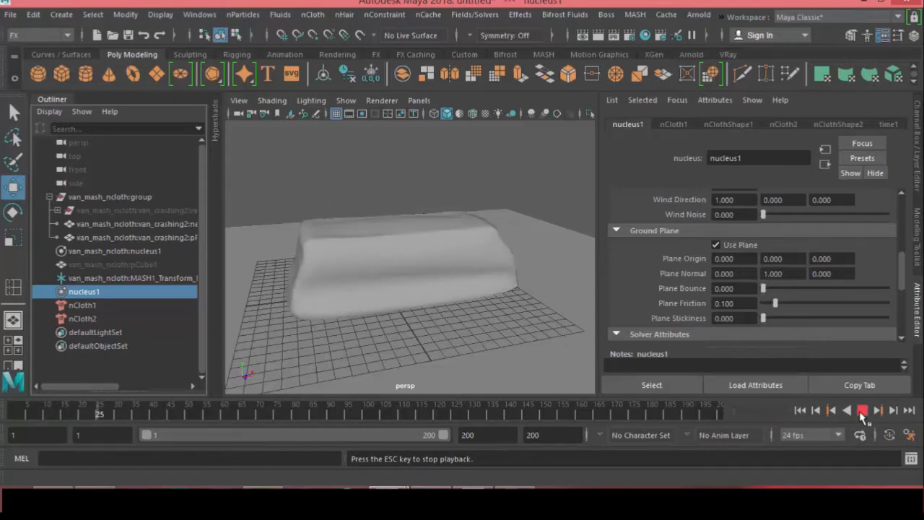
{"action": "left_click", "coordinate": [862, 410]}
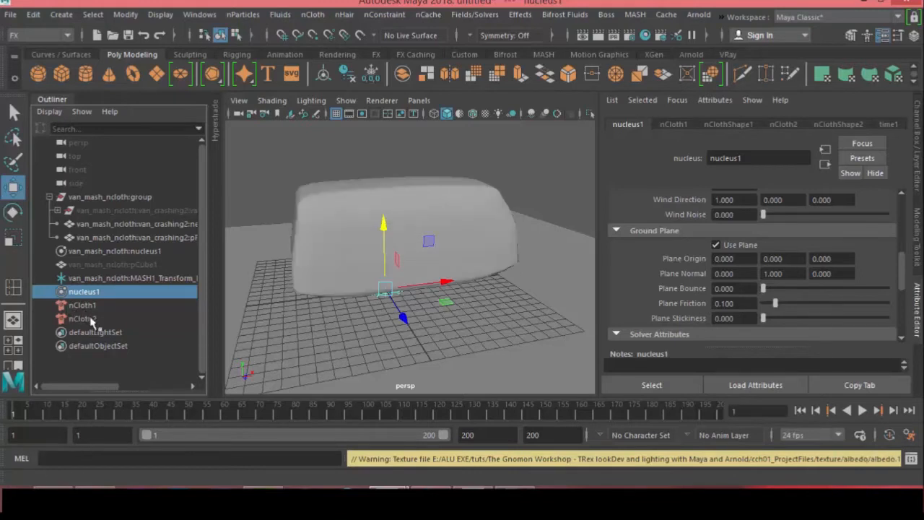
- Set nucleus1's Max Collision Iterations to 12
{"action": "left_click", "coordinate": [136, 223]}
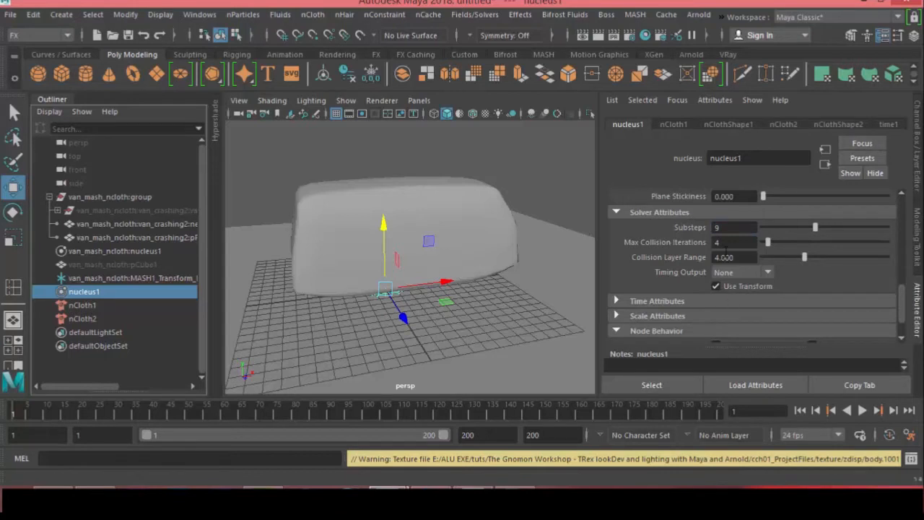
{"action": "left_click", "coordinate": [733, 242]}
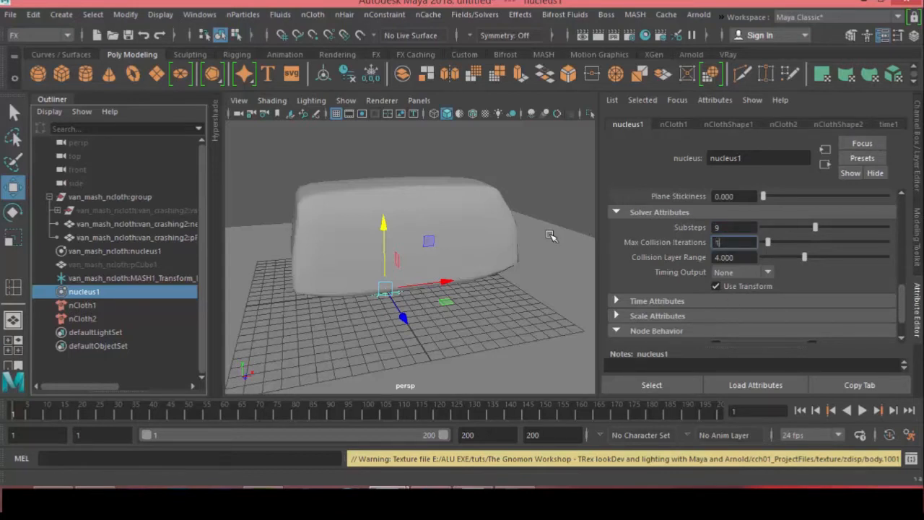
{"action": "type", "text": "12"}
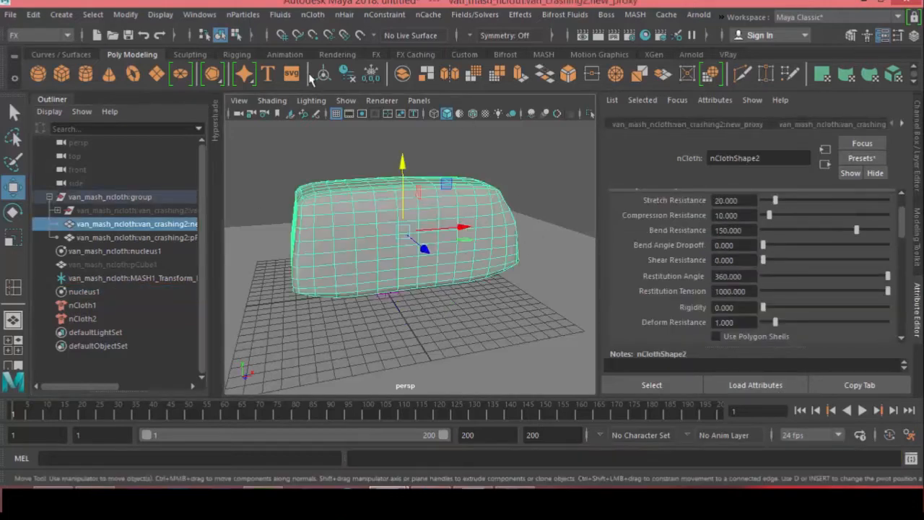
- Save new_proxy's current shape as its initial state and test playback
{"action": "left_click", "coordinate": [474, 14]}
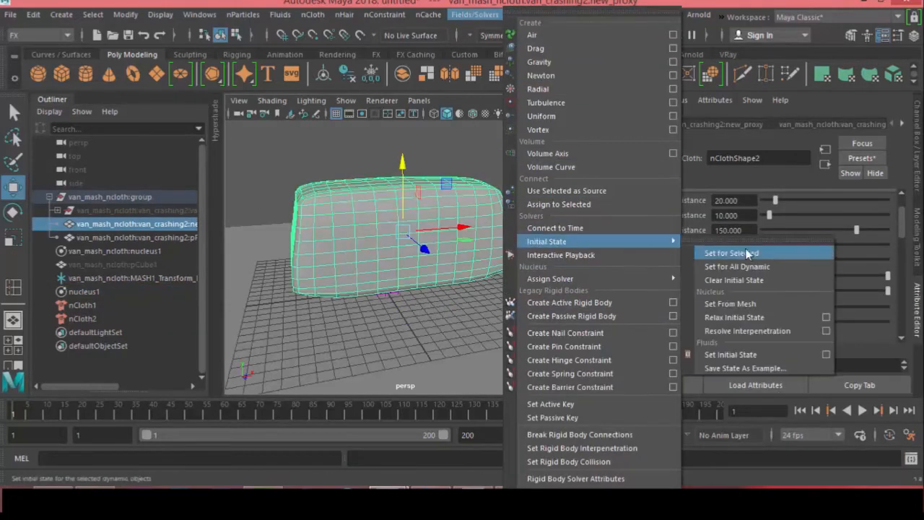
{"action": "left_click", "coordinate": [731, 253]}
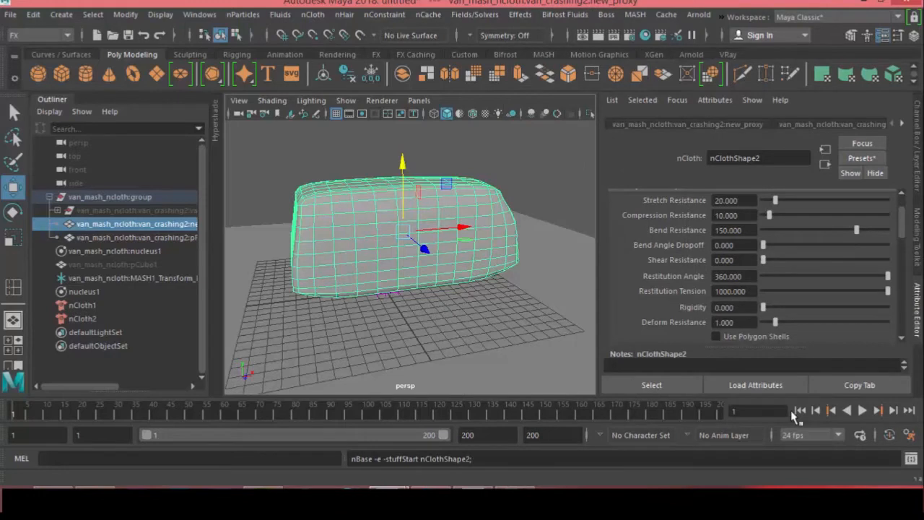
{"action": "left_click", "coordinate": [862, 410]}
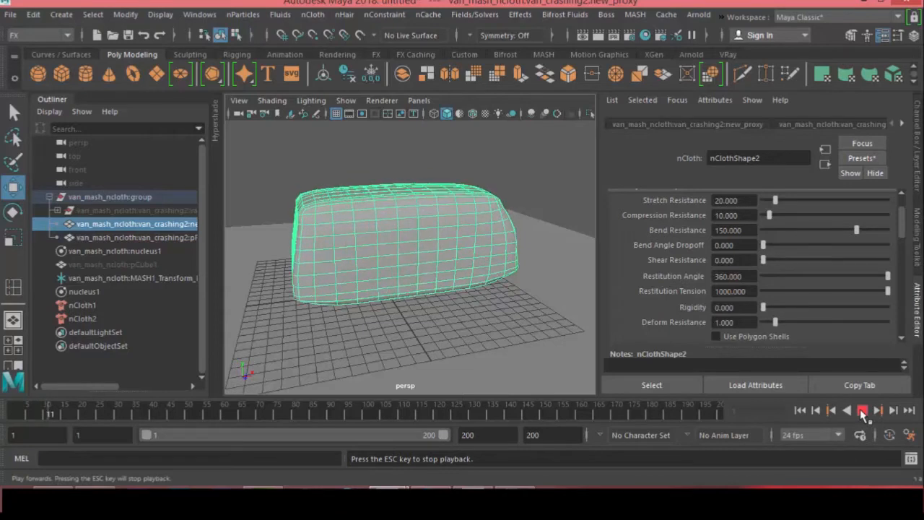
{"action": "left_click", "coordinate": [862, 410]}
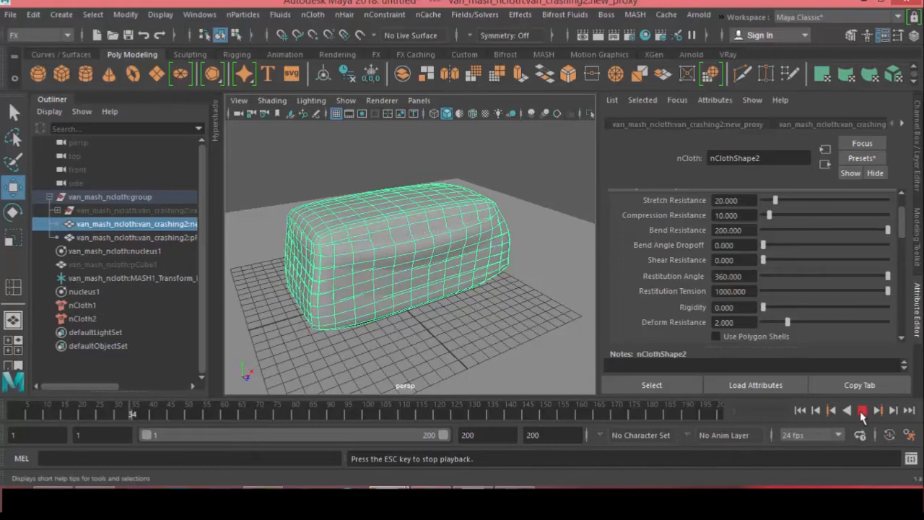
- Raise Bend Resistance to 200 and Deform Resistance to 2, then replay from the start
{"action": "left_click", "coordinate": [474, 15]}
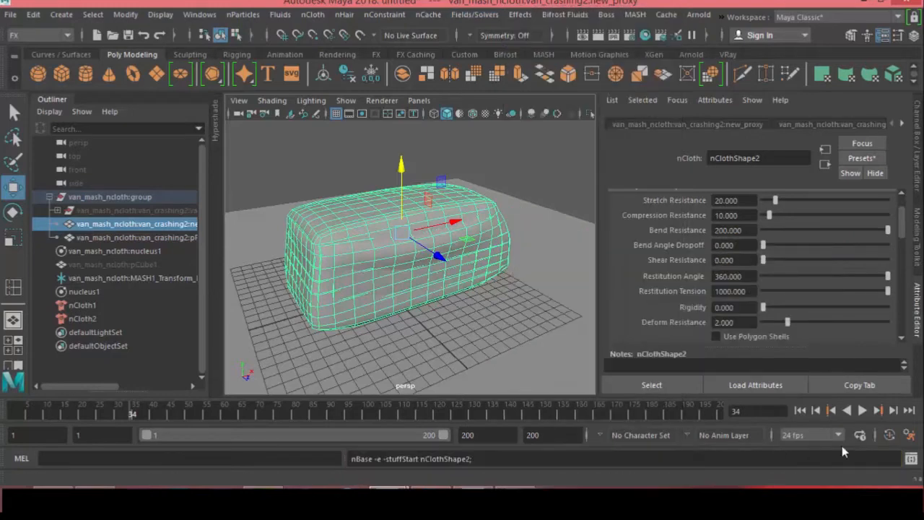
{"action": "left_click", "coordinate": [863, 410]}
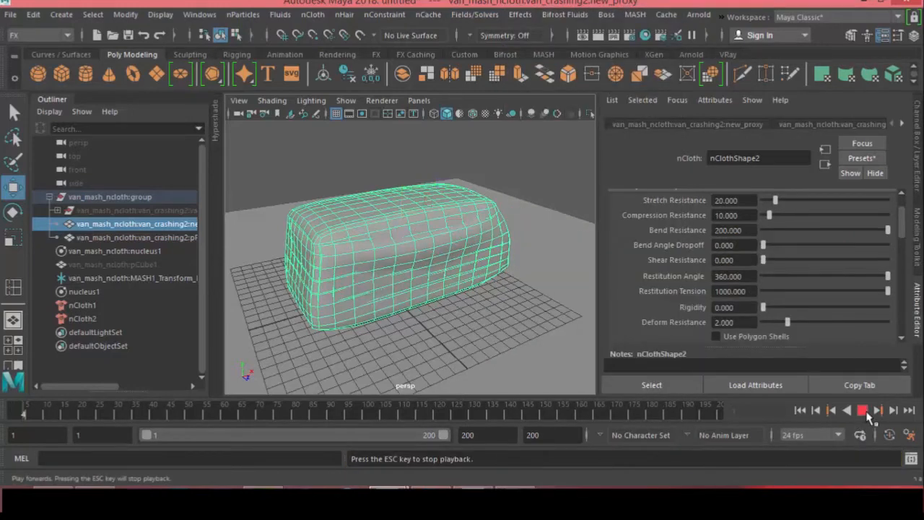
{"action": "left_click", "coordinate": [866, 411]}
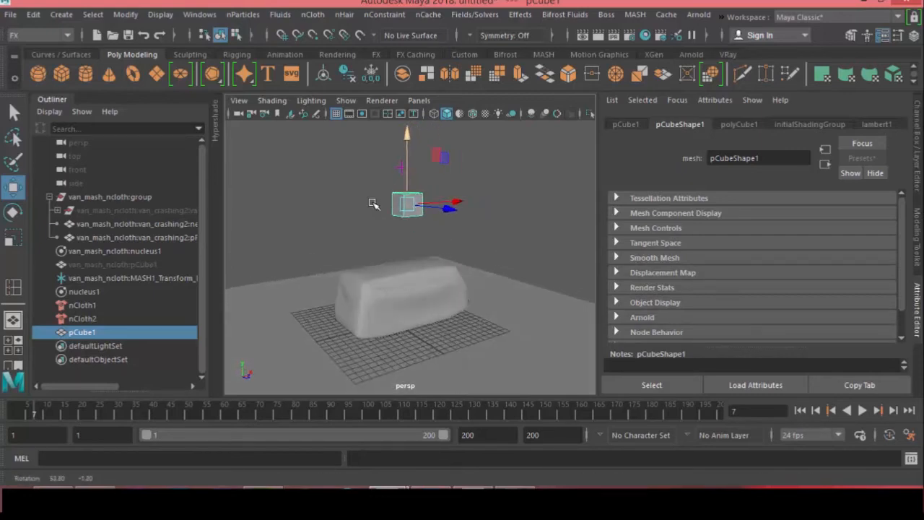
- Make the cube an nCloth, set its Mass to 50, and set another attribute to 2
{"action": "left_click", "coordinate": [864, 411]}
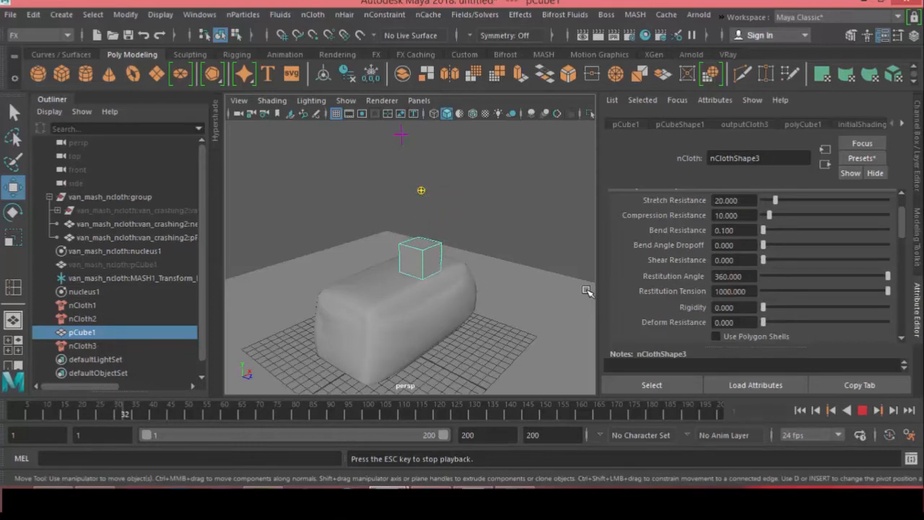
{"action": "left_click", "coordinate": [862, 411]}
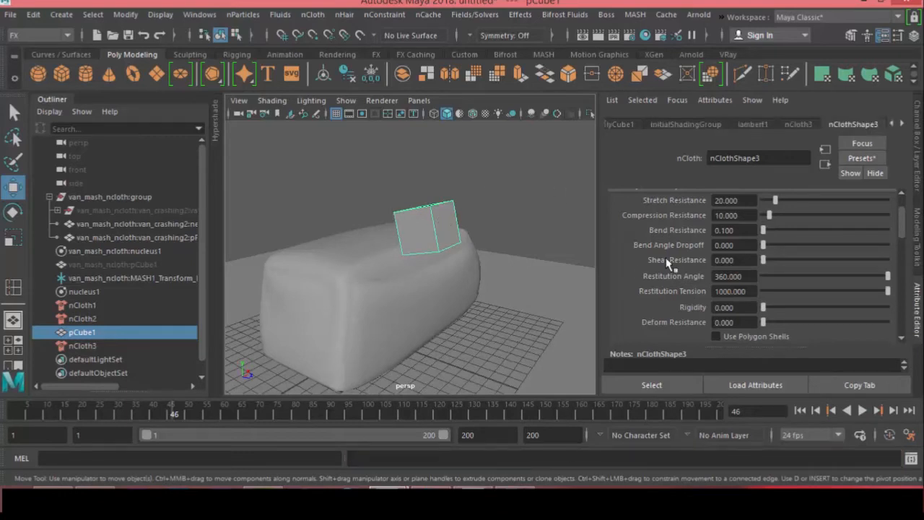
{"action": "scroll", "scroll_direction": "down", "scroll_amount": 3}
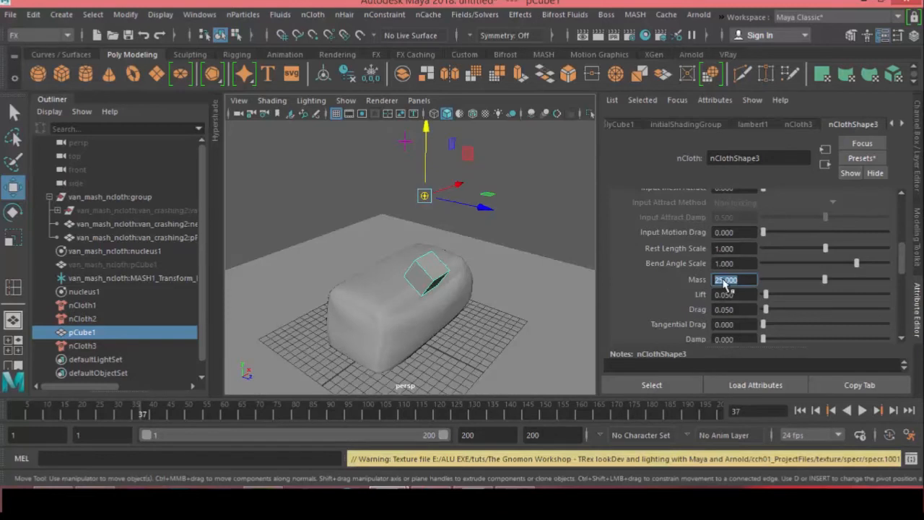
{"action": "type", "text": "50.000"}
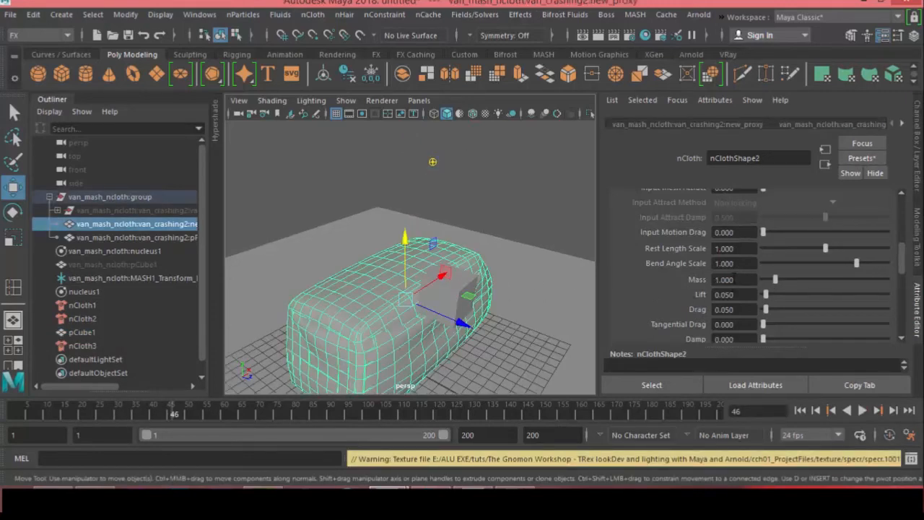
{"action": "scroll", "scroll_direction": "down", "scroll_amount": 3}
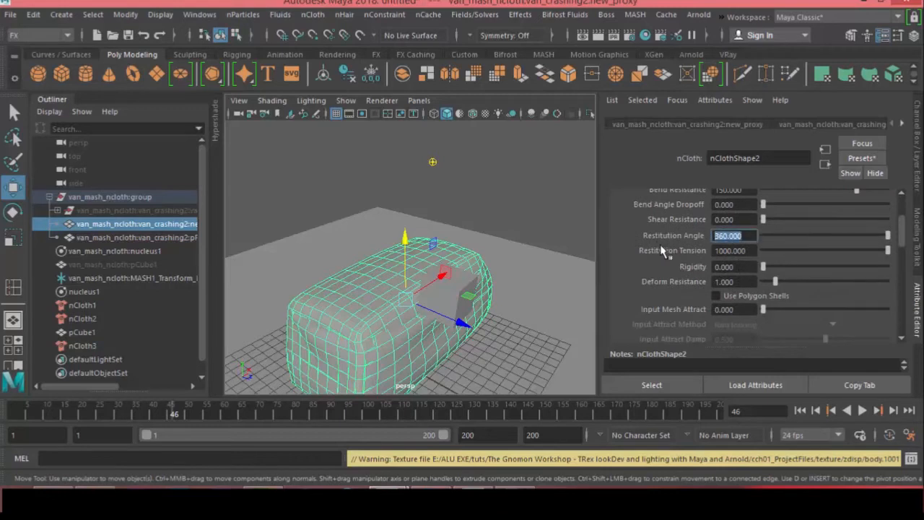
{"action": "type", "text": "2.000"}
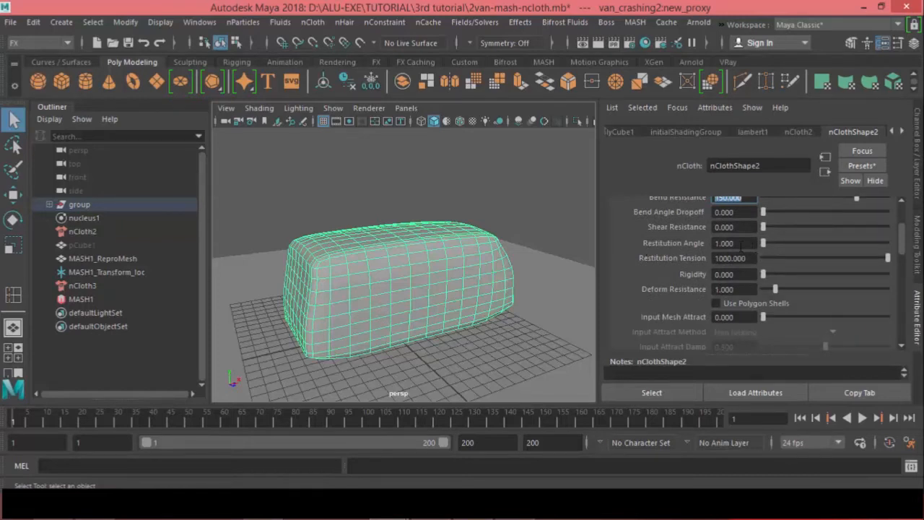
- Adjust the proxy's Restitution Angle, Deform Resistance and Restitution Tension
{"action": "left_click", "coordinate": [735, 242]}
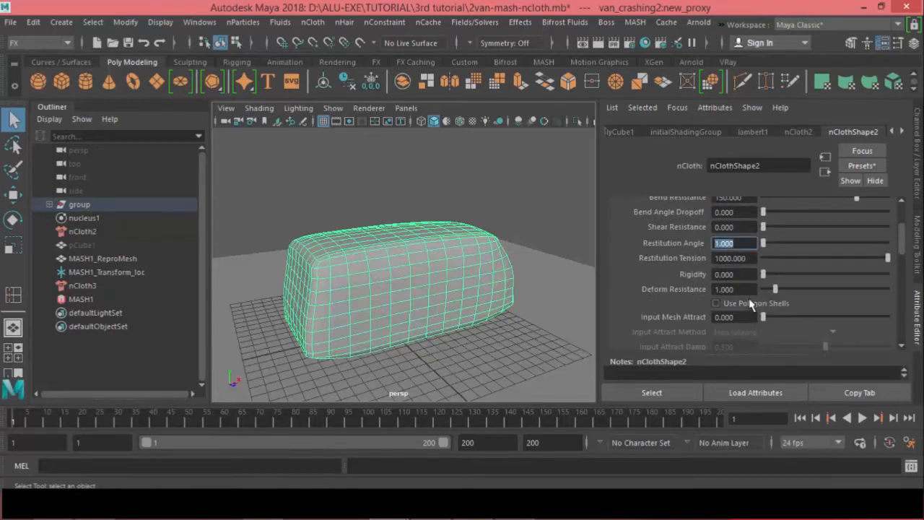
{"action": "left_click", "coordinate": [735, 289]}
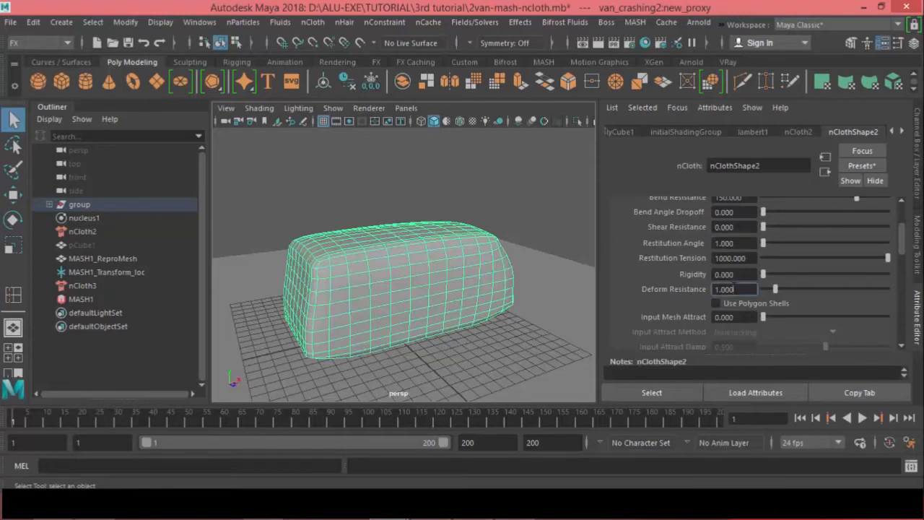
{"action": "left_click", "coordinate": [733, 257]}
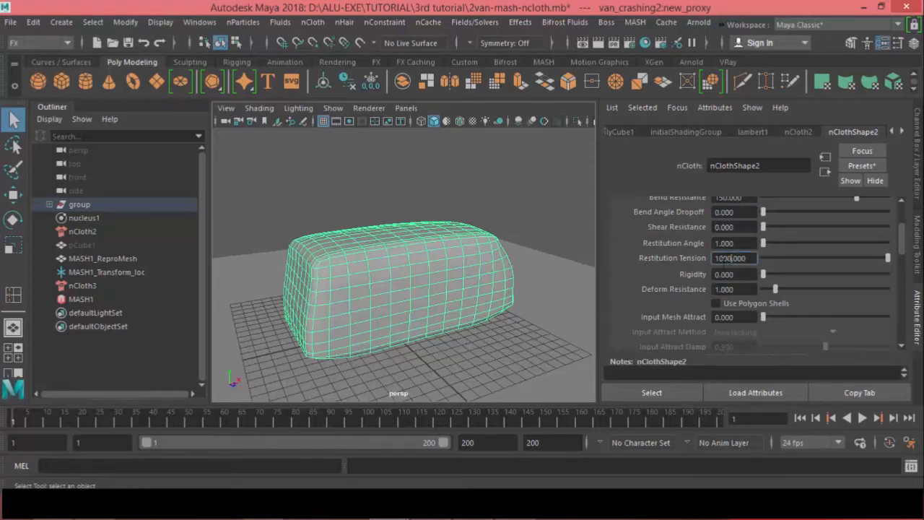
- Play the cubes landing on the van proxy, then stop playback
{"action": "left_click", "coordinate": [81, 245]}
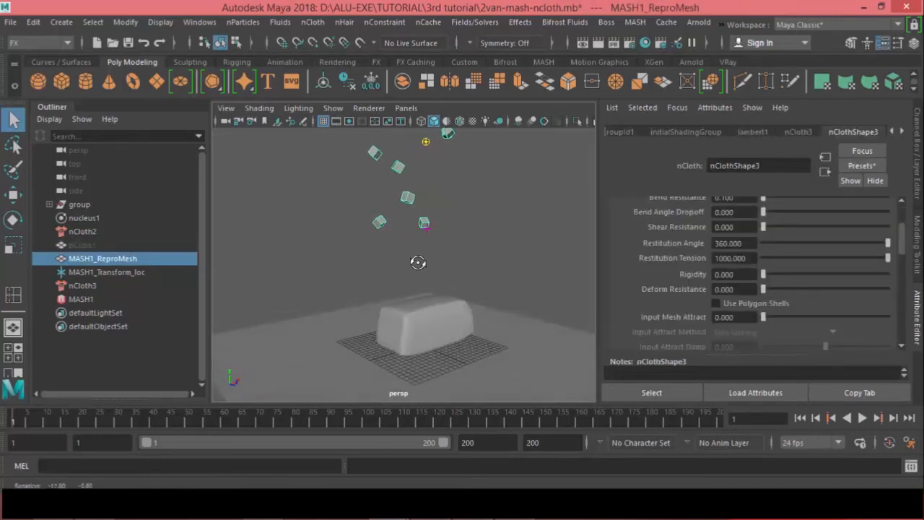
{"action": "left_click", "coordinate": [864, 418]}
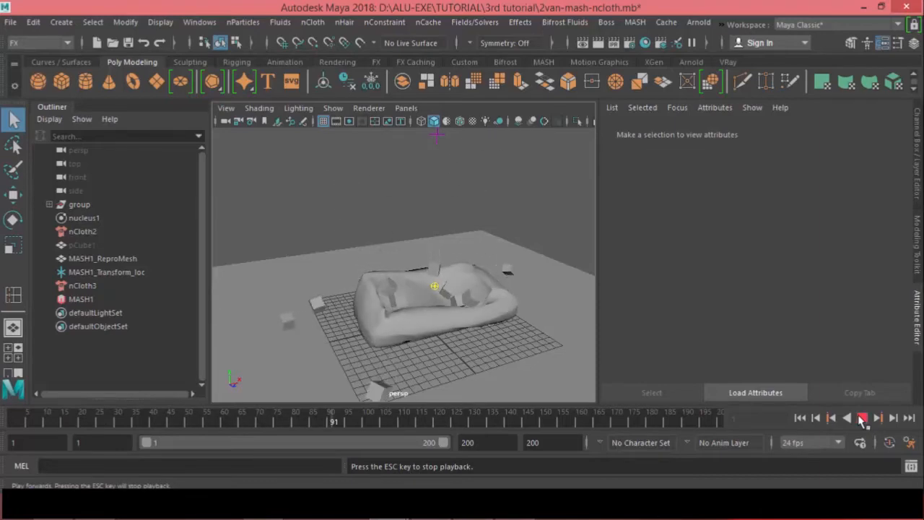
{"action": "left_click", "coordinate": [862, 418]}
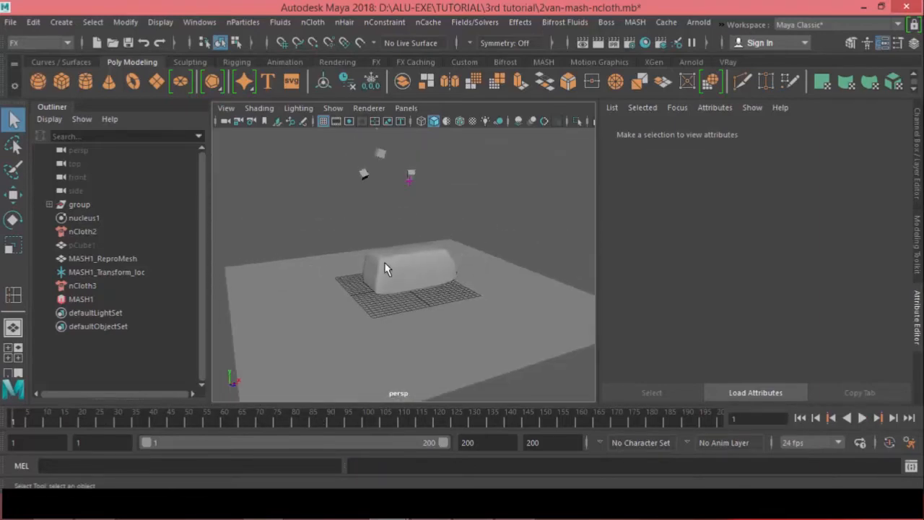
{"action": "left_click", "coordinate": [81, 299]}
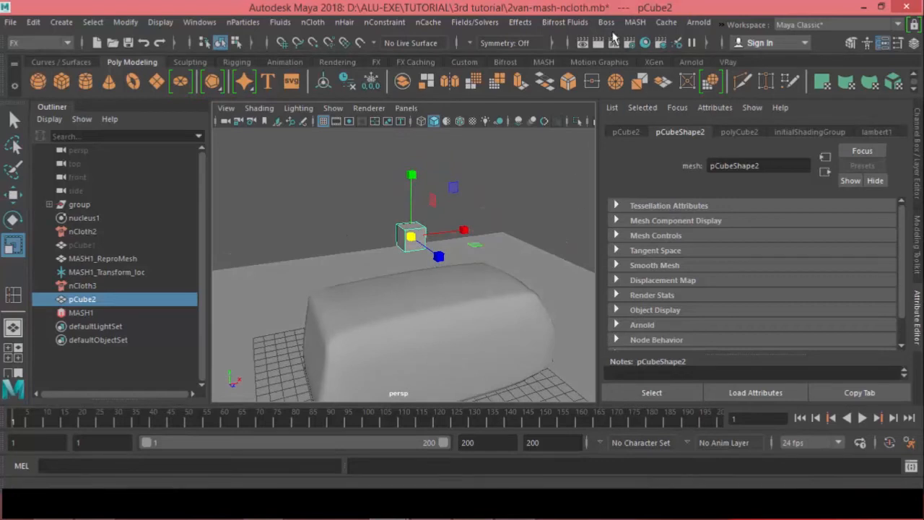
- Build a MASH network from the small cube with a Transform controller null
{"action": "left_click", "coordinate": [81, 367]}
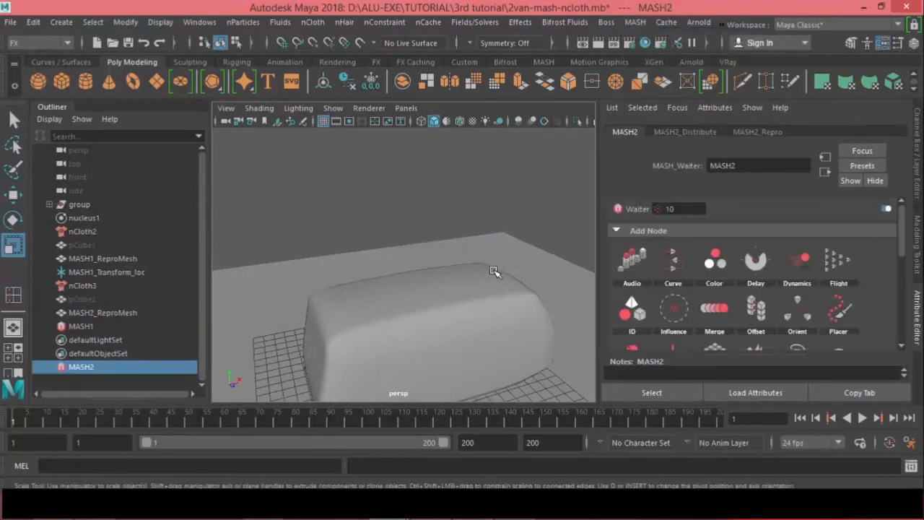
{"action": "left_click_drag", "start_coordinate": [494, 272], "coordinate": [475, 275]}
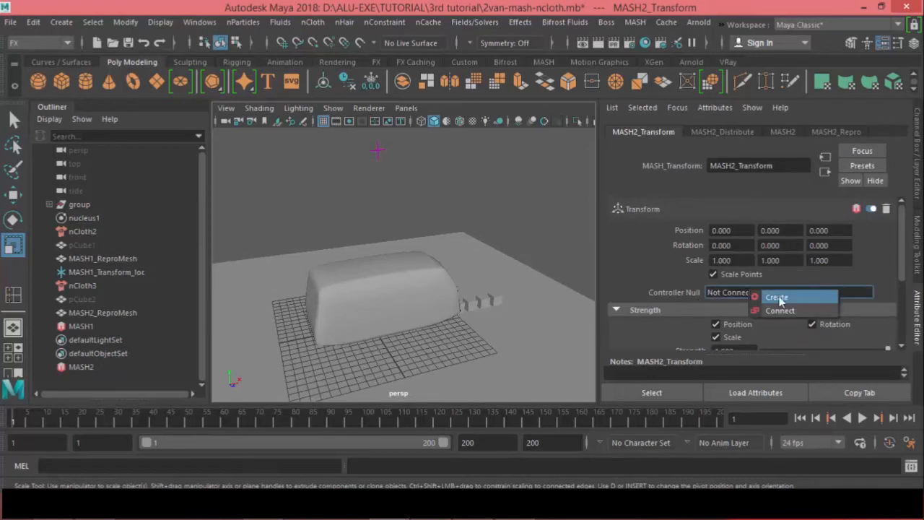
{"action": "left_click", "coordinate": [777, 297]}
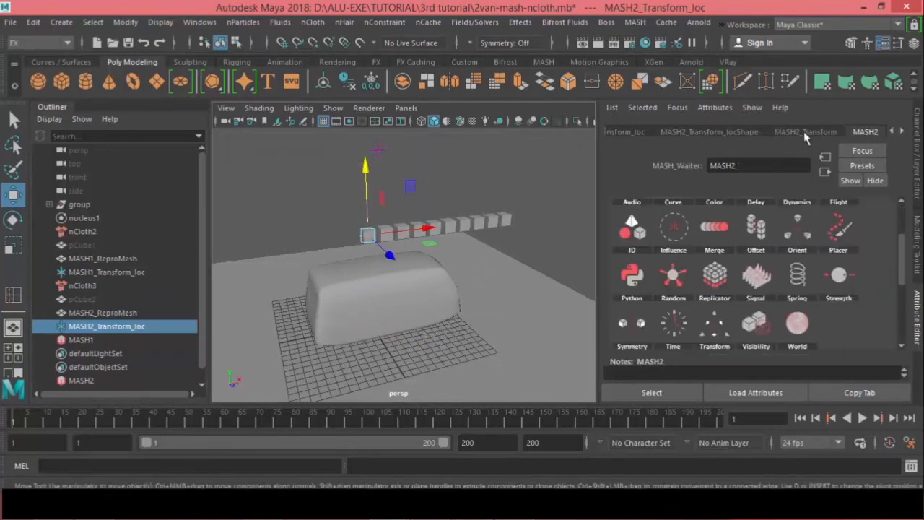
{"action": "left_click", "coordinate": [853, 131]}
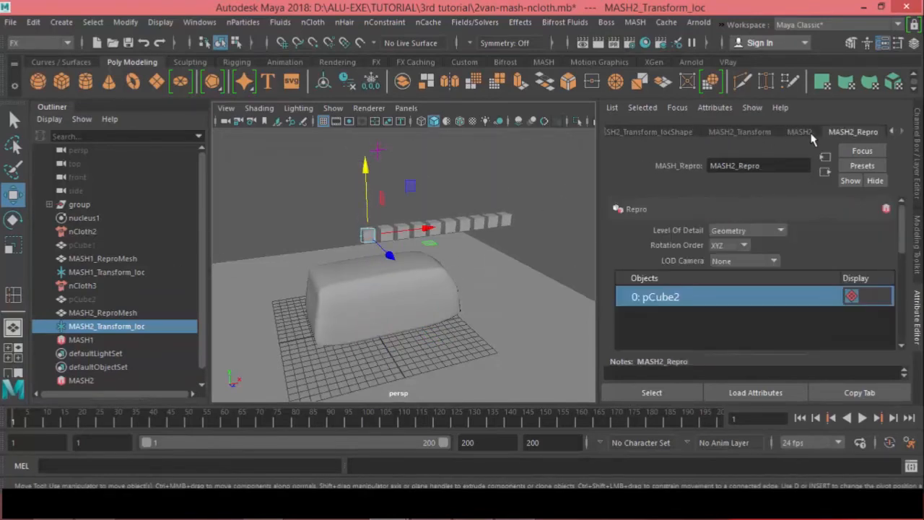
{"action": "left_click", "coordinate": [649, 131]}
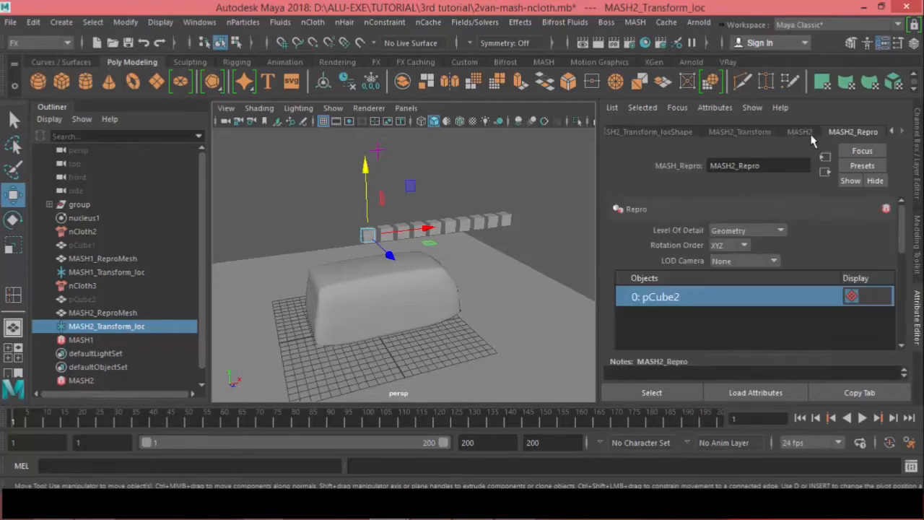
- In MASH2's Distribute node, set Distance X to 0 and raise Distance Y
{"action": "left_click", "coordinate": [81, 339]}
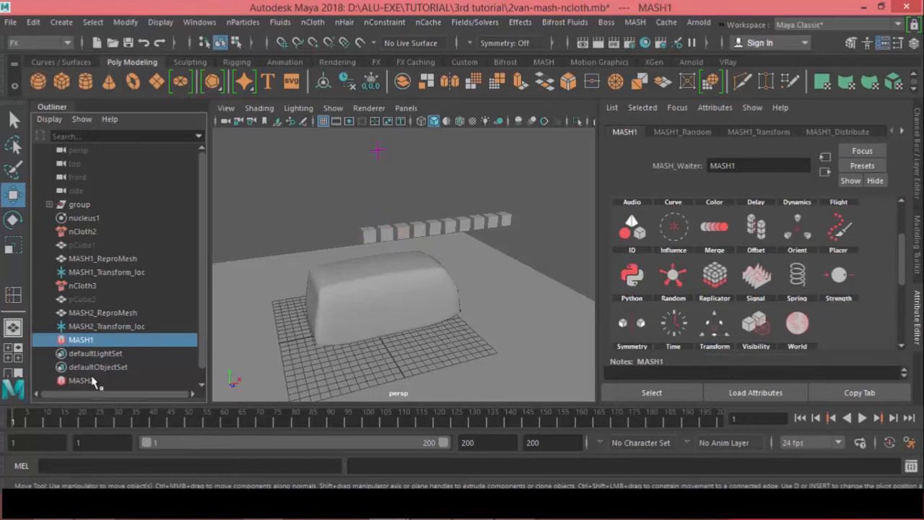
{"action": "left_click", "coordinate": [82, 381]}
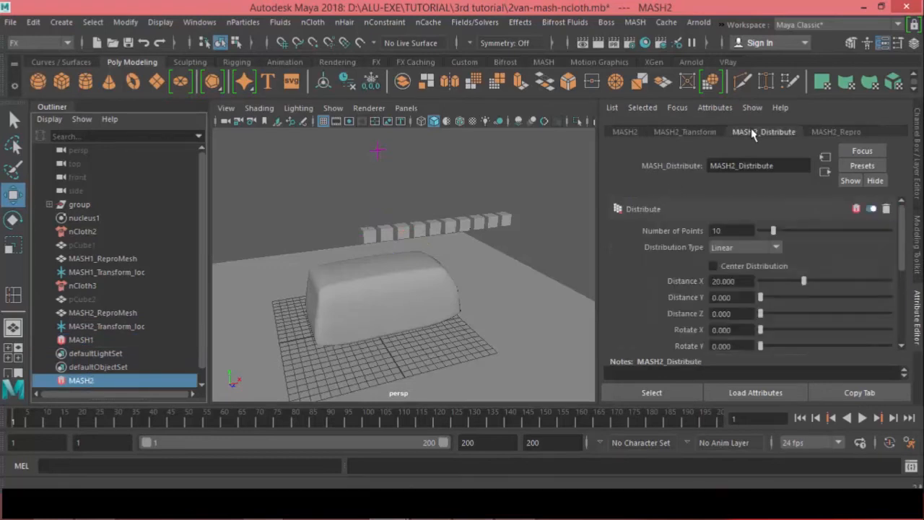
{"action": "mouse_move", "coordinate": [840, 298]}
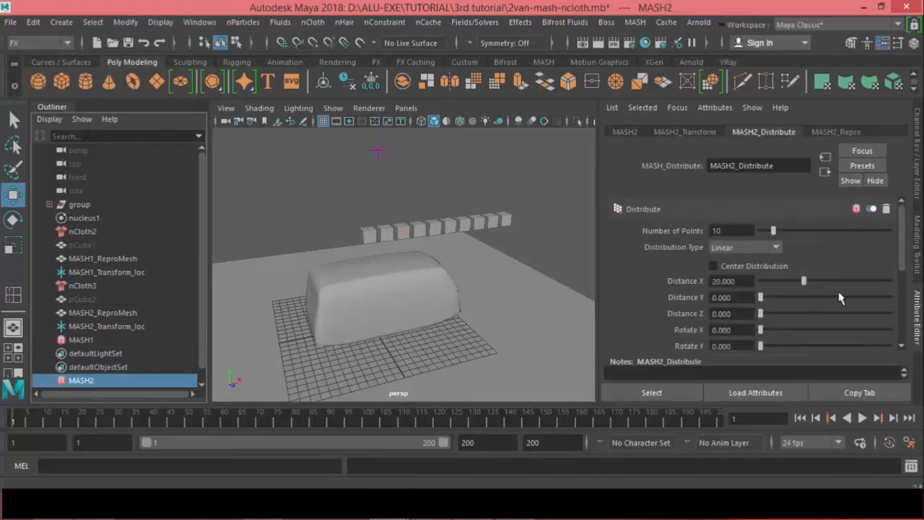
{"action": "left_click_drag", "start_coordinate": [805, 281], "coordinate": [760, 297]}
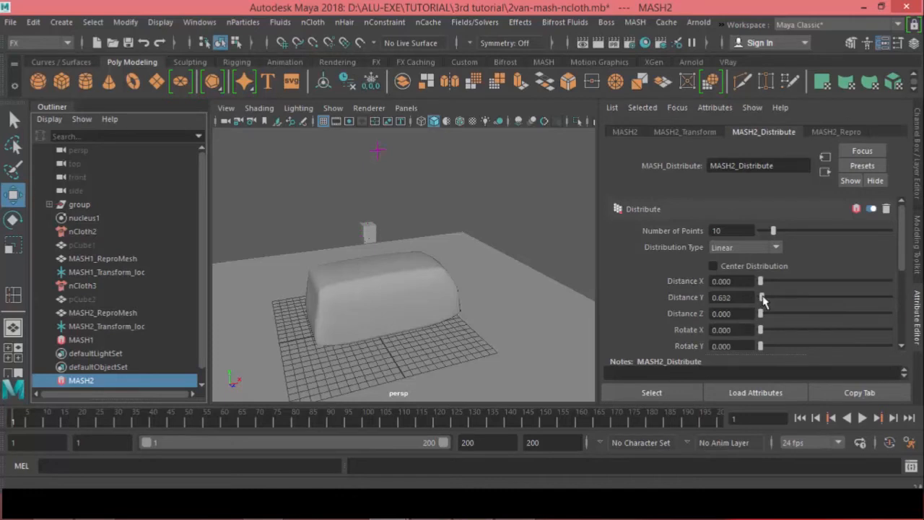
{"action": "left_click_drag", "start_coordinate": [760, 297], "coordinate": [817, 297]}
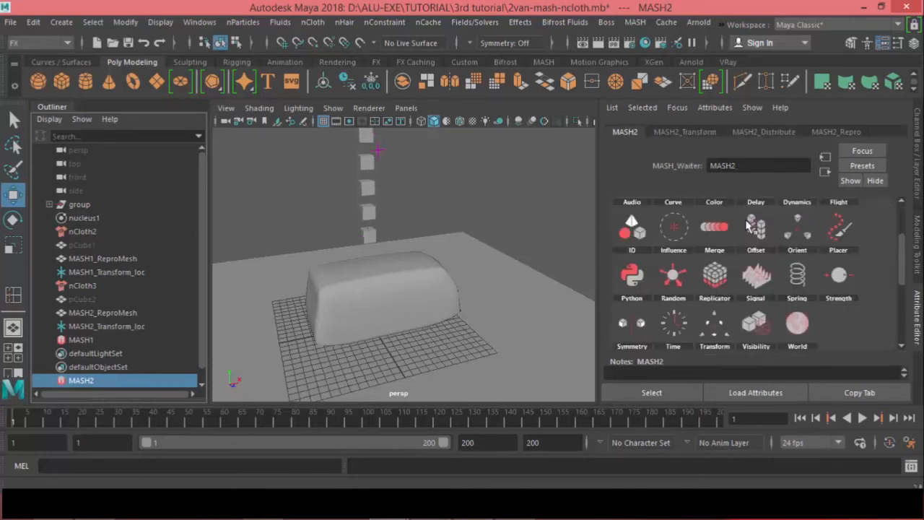
{"action": "mouse_move", "coordinate": [673, 275]}
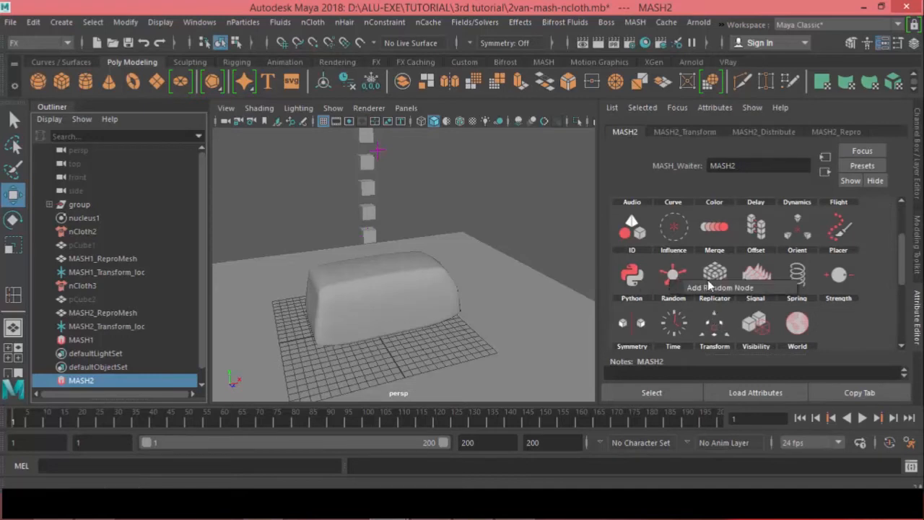
- Add a Random node to MASH2, raise position and rotation offsets, and select MASH2_ReproMesh
{"action": "left_click", "coordinate": [673, 275]}
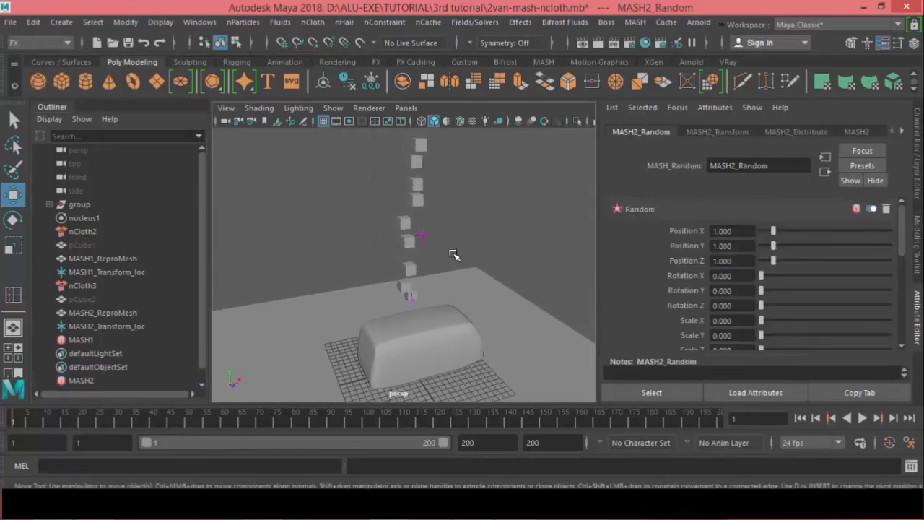
{"action": "left_click_drag", "start_coordinate": [760, 275], "coordinate": [787, 275]}
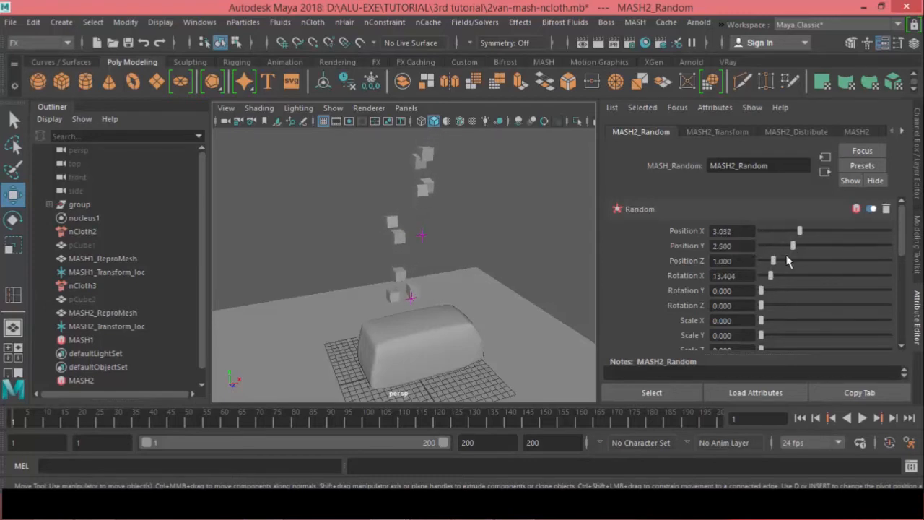
{"action": "left_click_drag", "start_coordinate": [774, 260], "coordinate": [809, 261]}
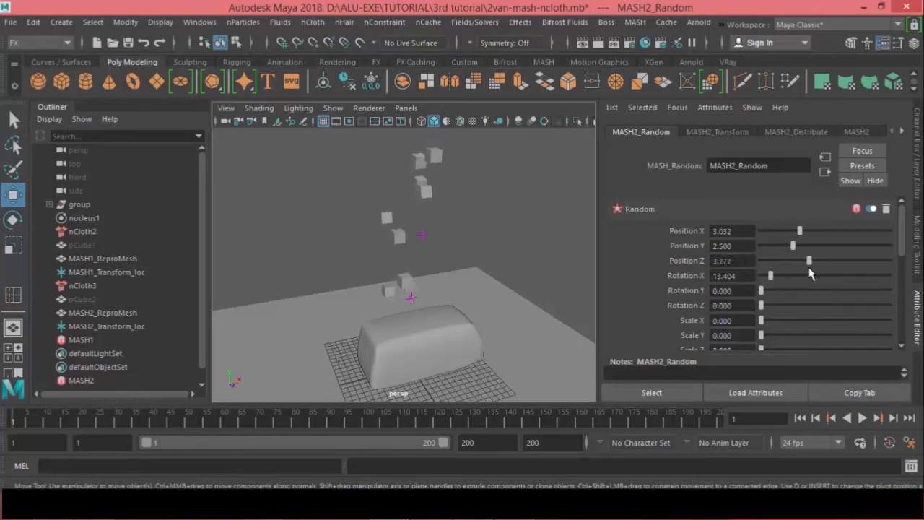
{"action": "left_click_drag", "start_coordinate": [800, 231], "coordinate": [829, 231]}
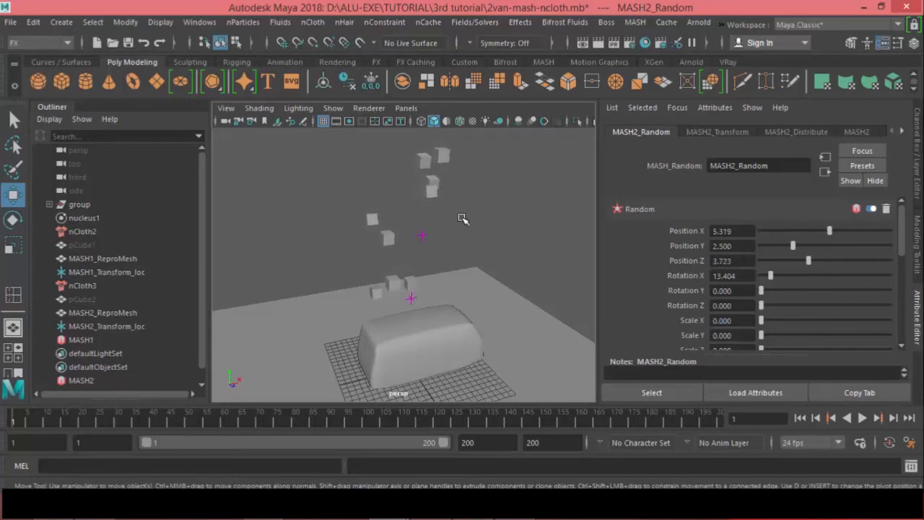
{"action": "left_click_drag", "start_coordinate": [462, 219], "coordinate": [348, 201]}
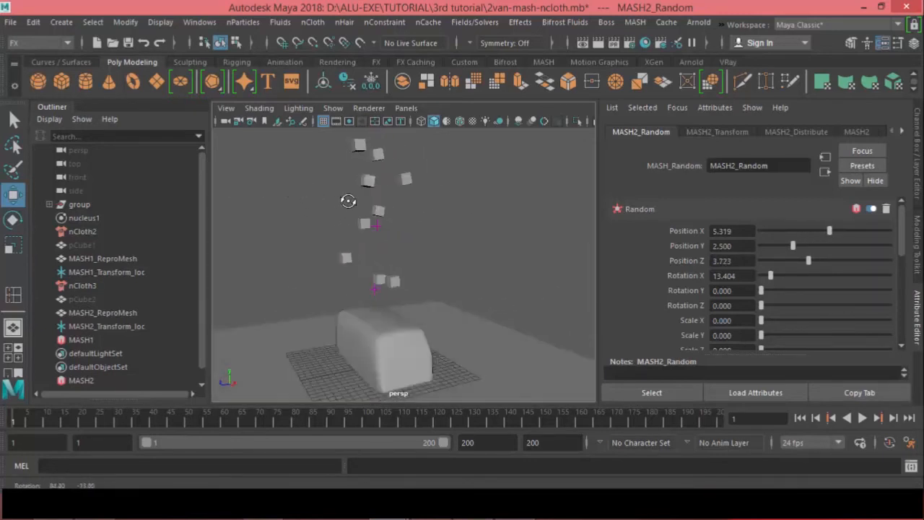
{"action": "left_click_drag", "start_coordinate": [348, 201], "coordinate": [481, 289]}
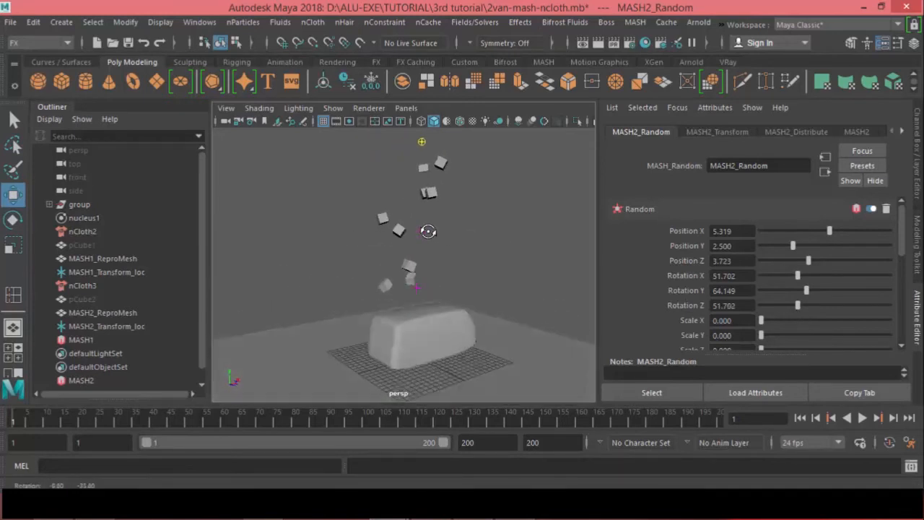
{"action": "left_click", "coordinate": [102, 312]}
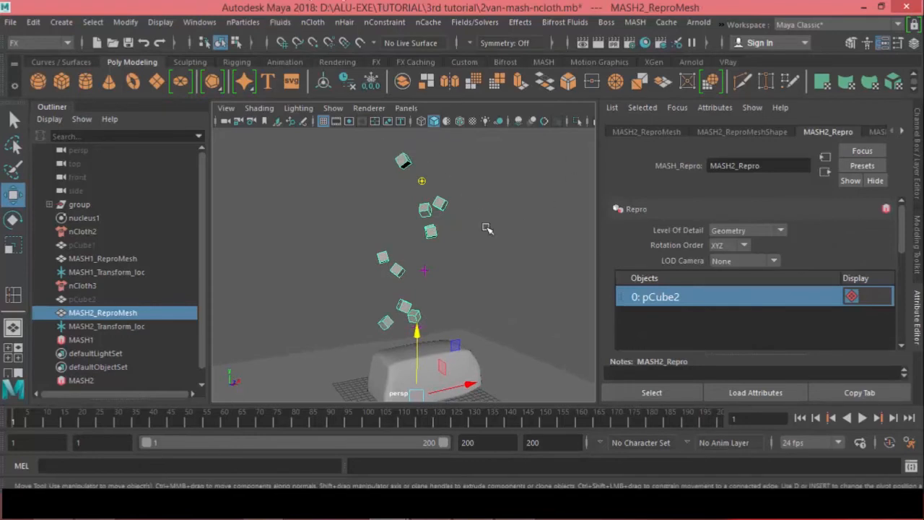
- Convert MASH2_ReproMesh to nCloth4, play the fall, and set its Mass to 100
{"action": "left_click", "coordinate": [313, 22]}
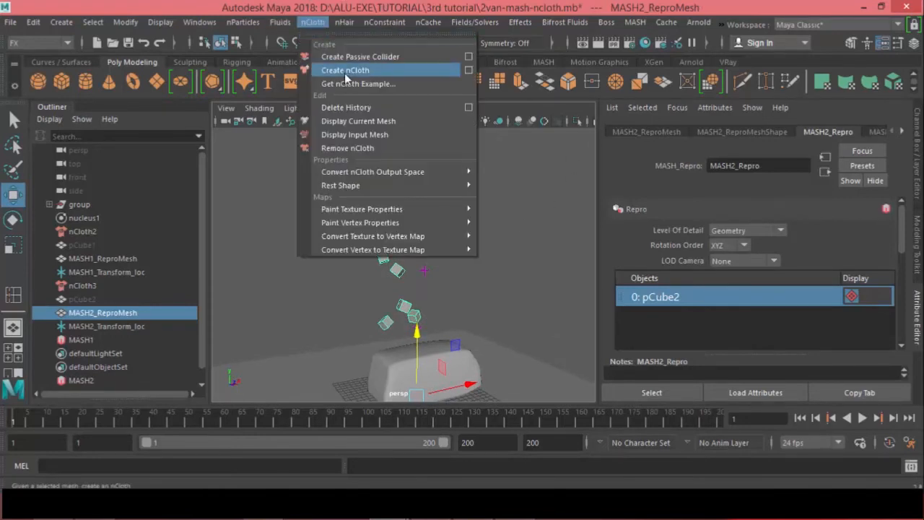
{"action": "left_click", "coordinate": [345, 70]}
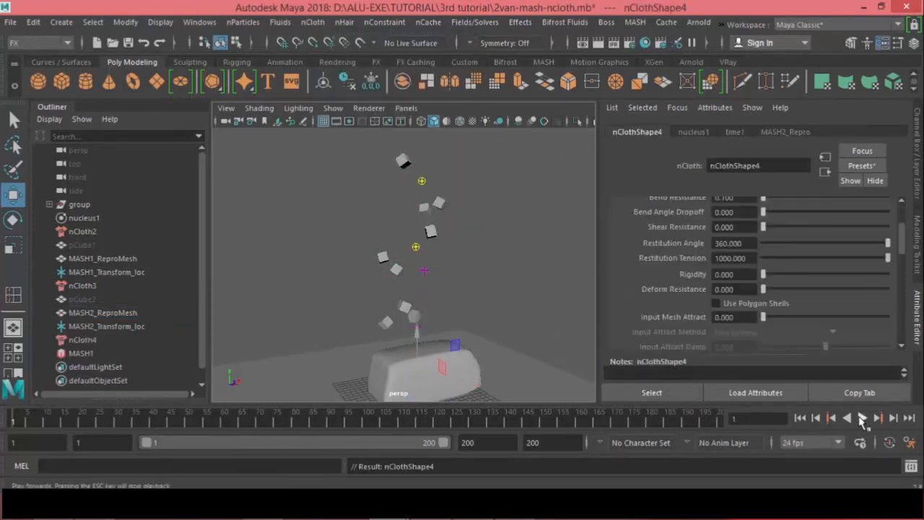
{"action": "left_click", "coordinate": [863, 417]}
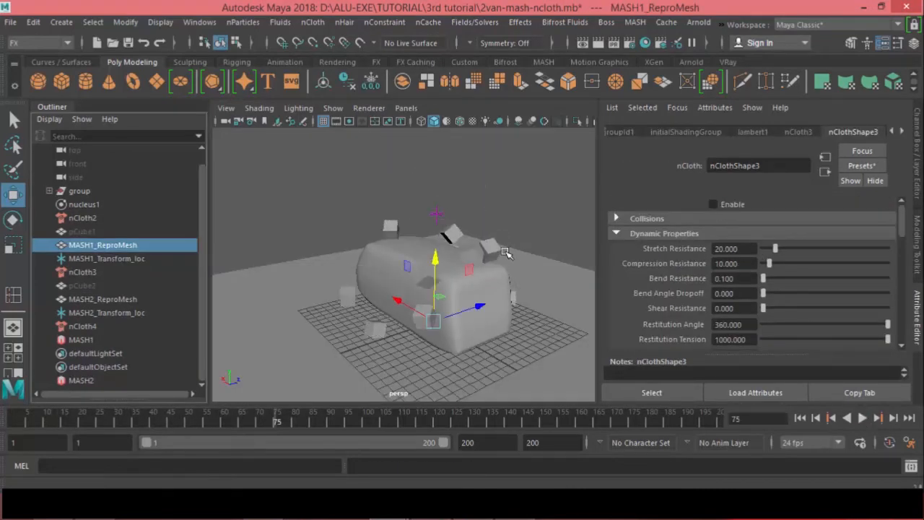
{"action": "left_click", "coordinate": [102, 299]}
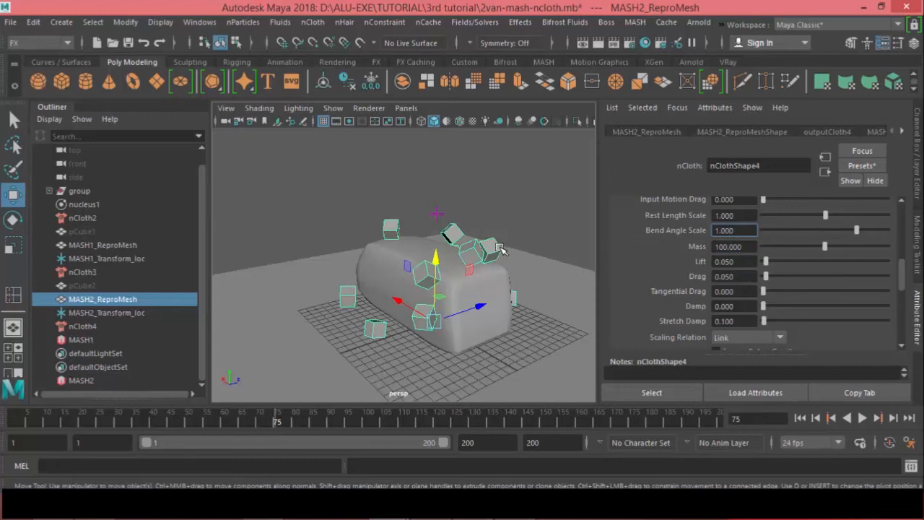
{"action": "left_click", "coordinate": [862, 418]}
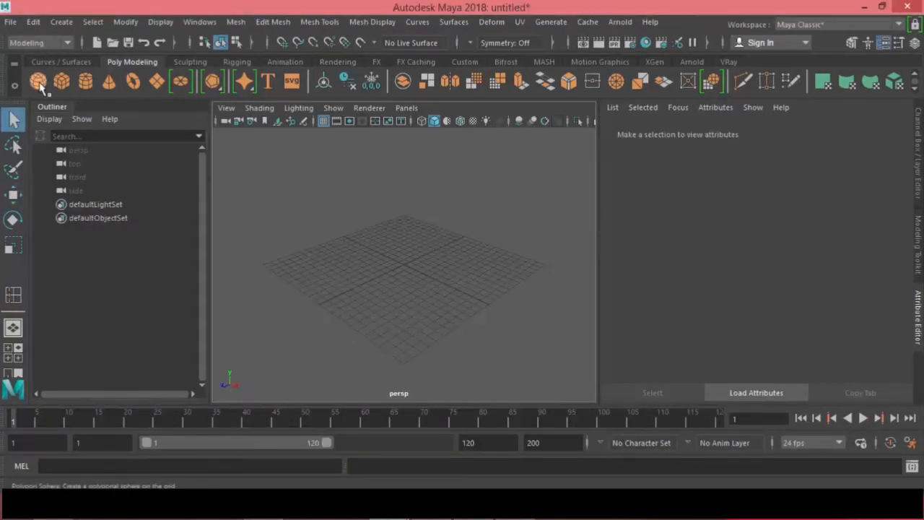
- Add a polygon sphere and cube, then bind them with a Deform > Wrap deformer
{"action": "left_click", "coordinate": [38, 81]}
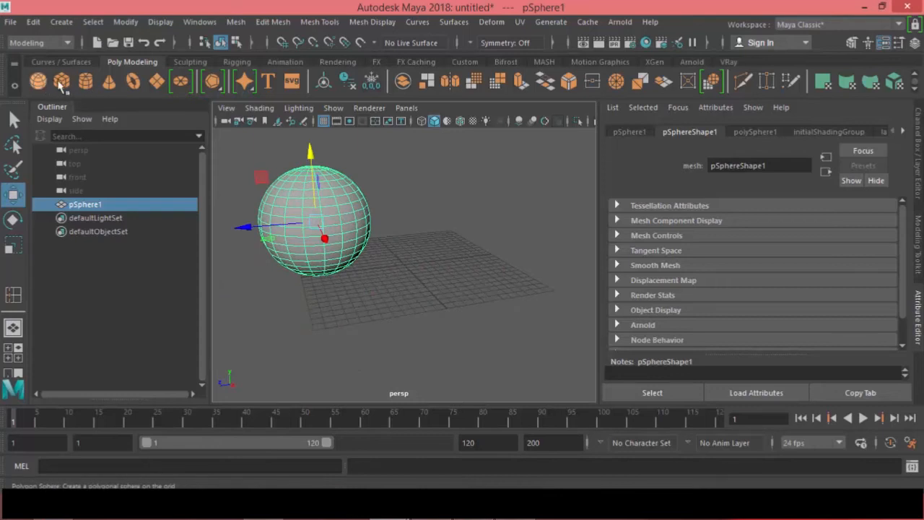
{"action": "left_click", "coordinate": [61, 81]}
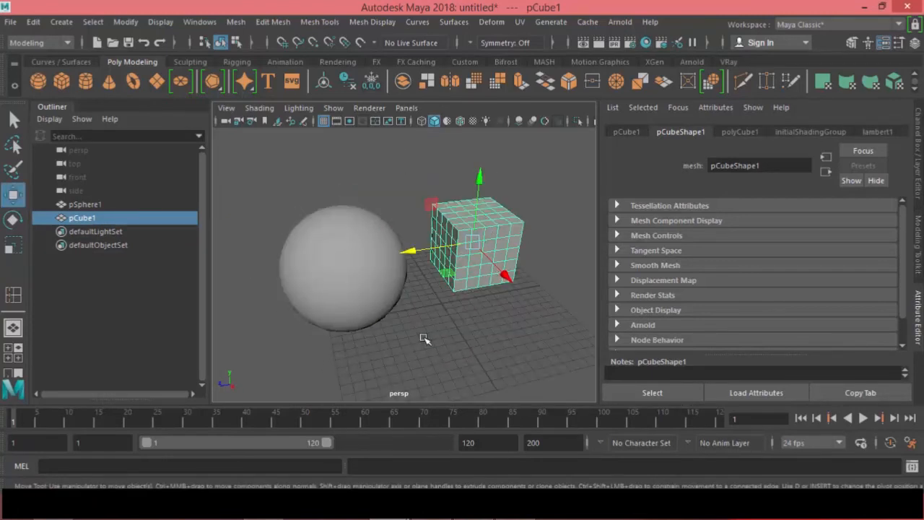
{"action": "mouse_move", "coordinate": [325, 255]}
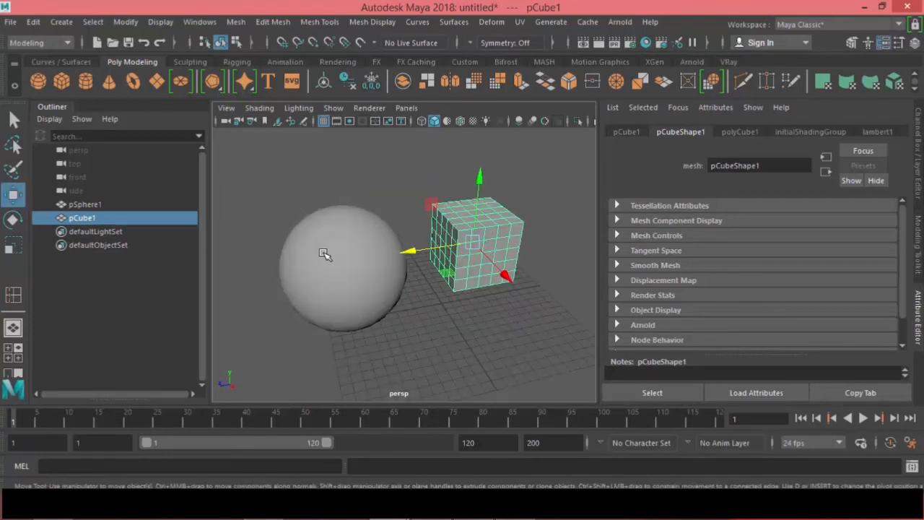
{"action": "left_click", "coordinate": [325, 250]}
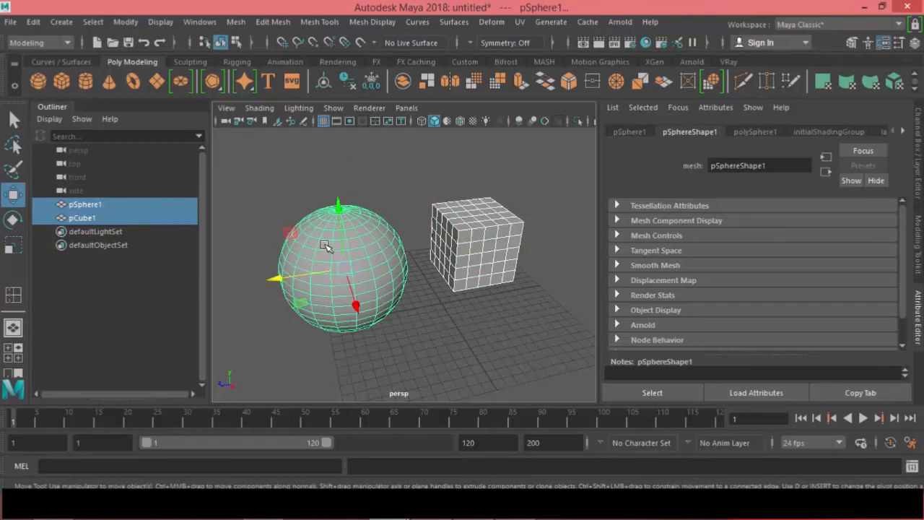
{"action": "left_click", "coordinate": [492, 22]}
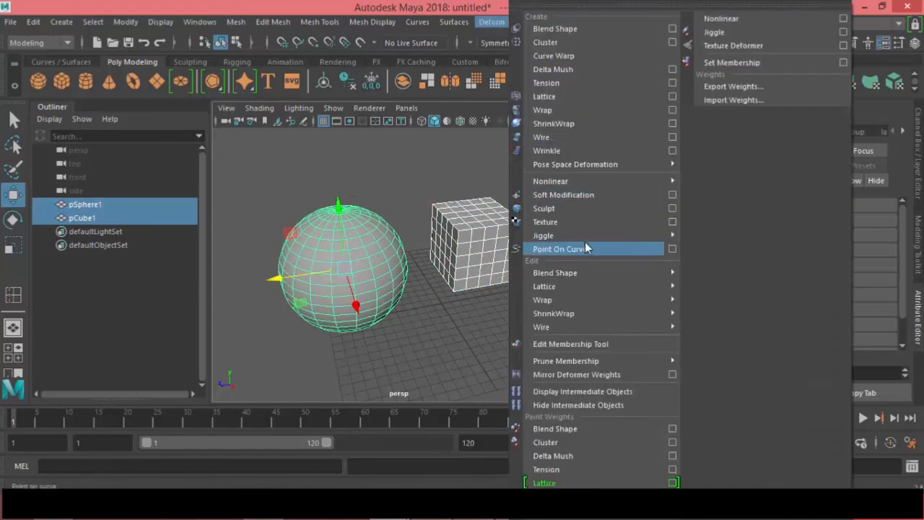
{"action": "mouse_move", "coordinate": [542, 110]}
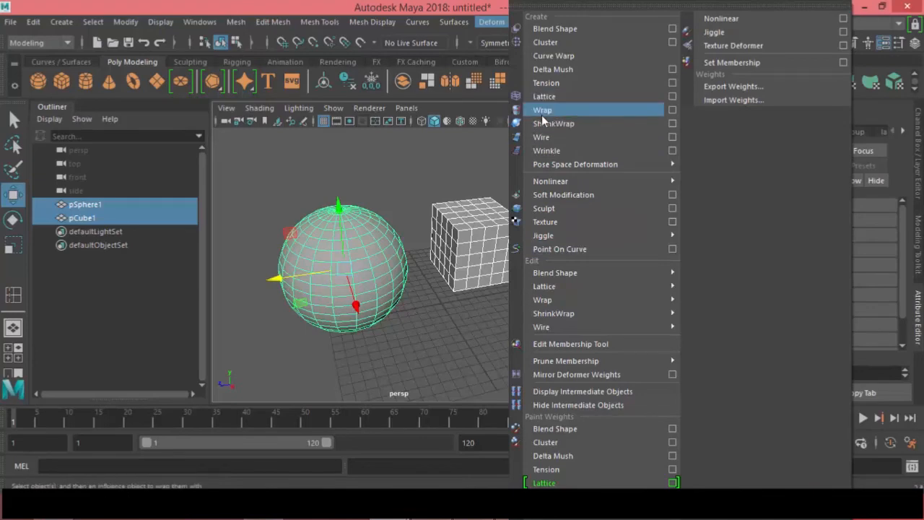
{"action": "left_click", "coordinate": [542, 110]}
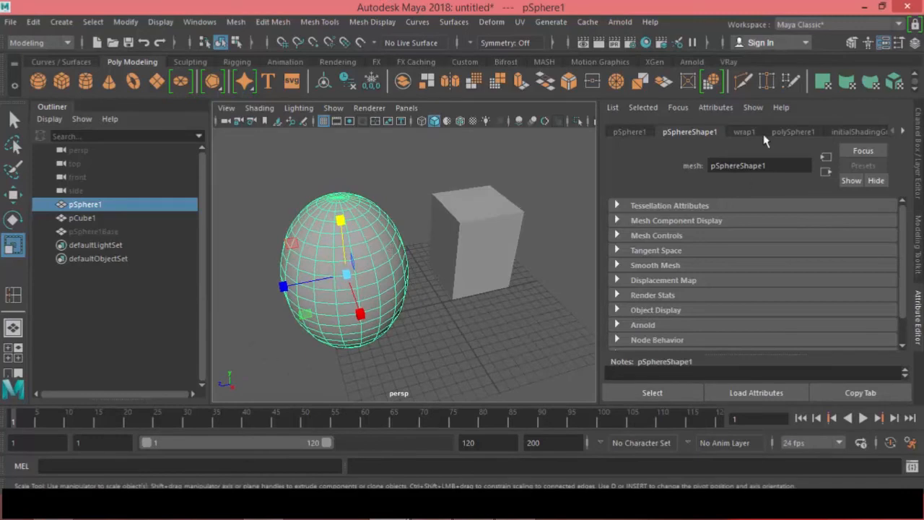
- In wrap1, disable Auto Weight Threshold, raise Max Distance to about 8.2, and scale the sphere
{"action": "left_click", "coordinate": [744, 131]}
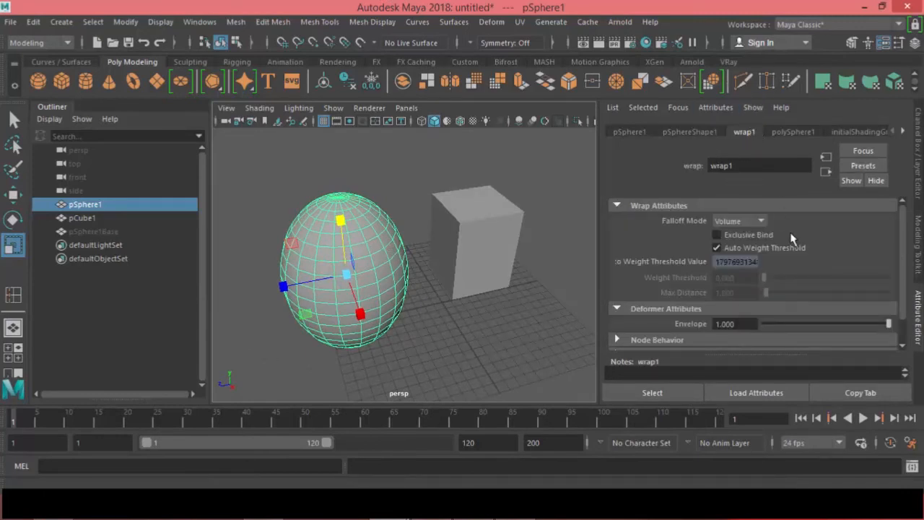
{"action": "mouse_move", "coordinate": [658, 250]}
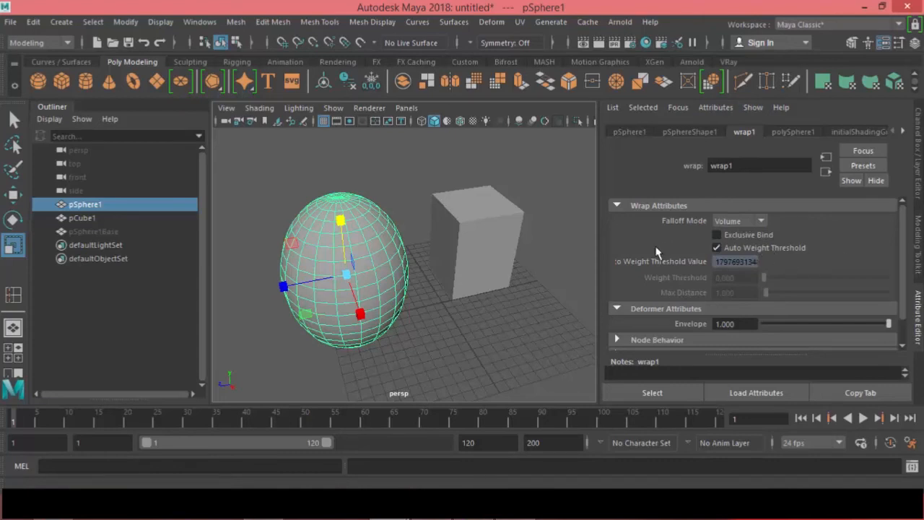
{"action": "left_click", "coordinate": [716, 248]}
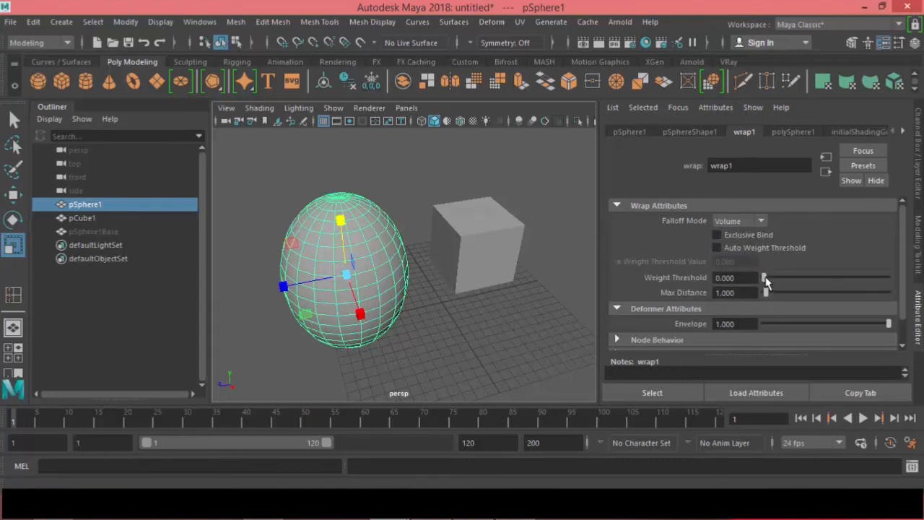
{"action": "left_click_drag", "start_coordinate": [763, 292], "coordinate": [779, 292]}
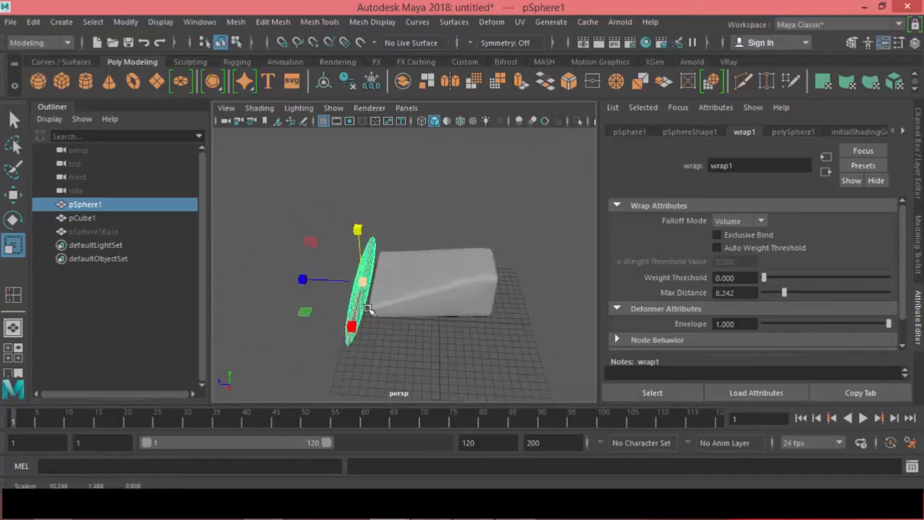
{"action": "left_click_drag", "start_coordinate": [368, 311], "coordinate": [372, 315]}
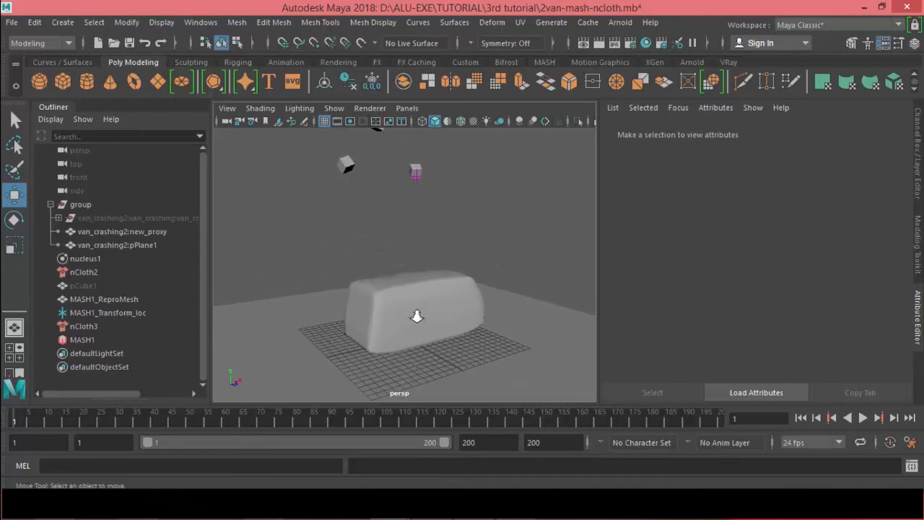
{"action": "left_click_drag", "start_coordinate": [417, 316], "coordinate": [388, 311]}
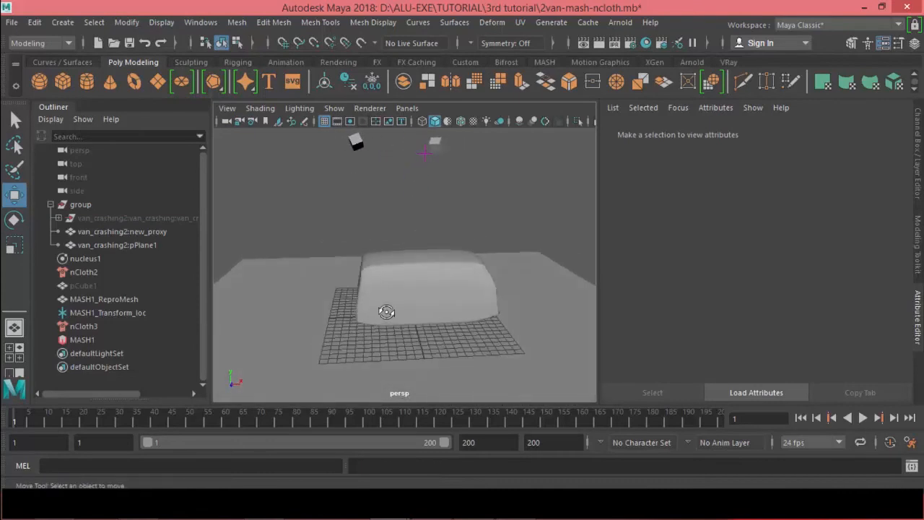
{"action": "left_click_drag", "start_coordinate": [387, 313], "coordinate": [430, 329]}
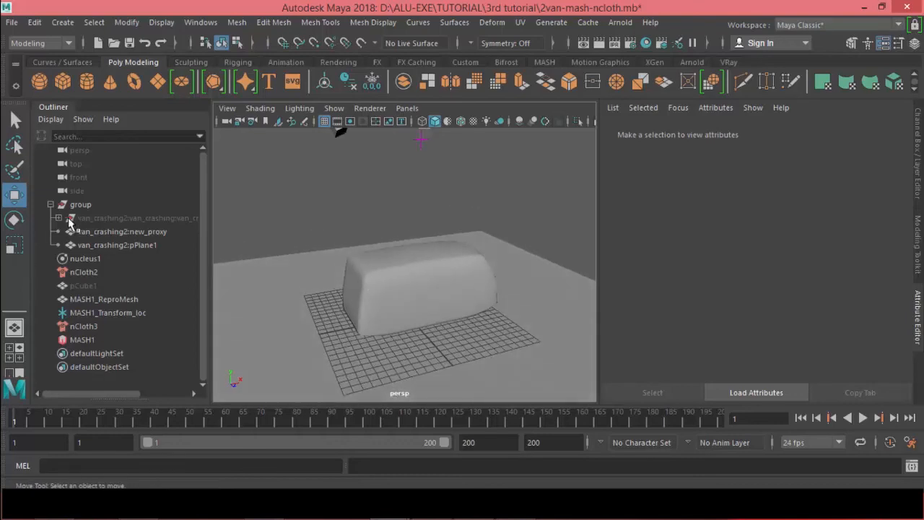
{"action": "left_click", "coordinate": [863, 418]}
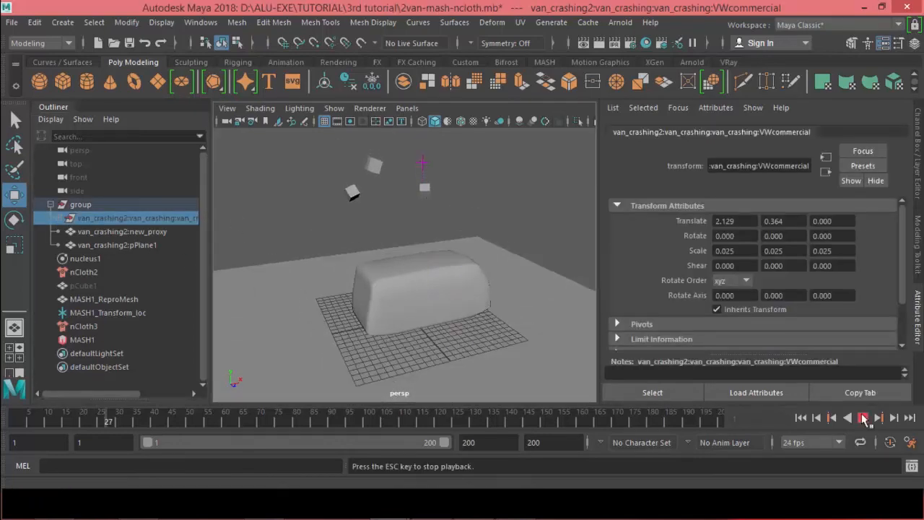
{"action": "left_click", "coordinate": [864, 417]}
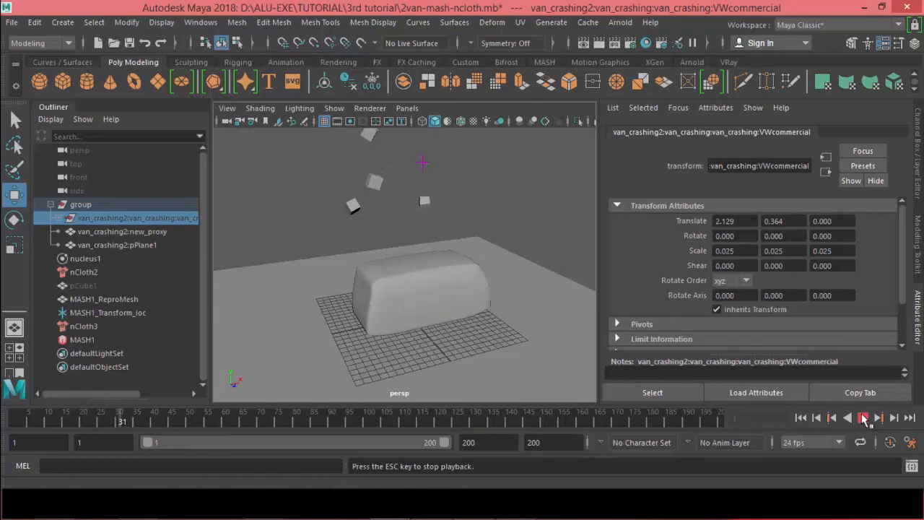
{"action": "left_click", "coordinate": [864, 418]}
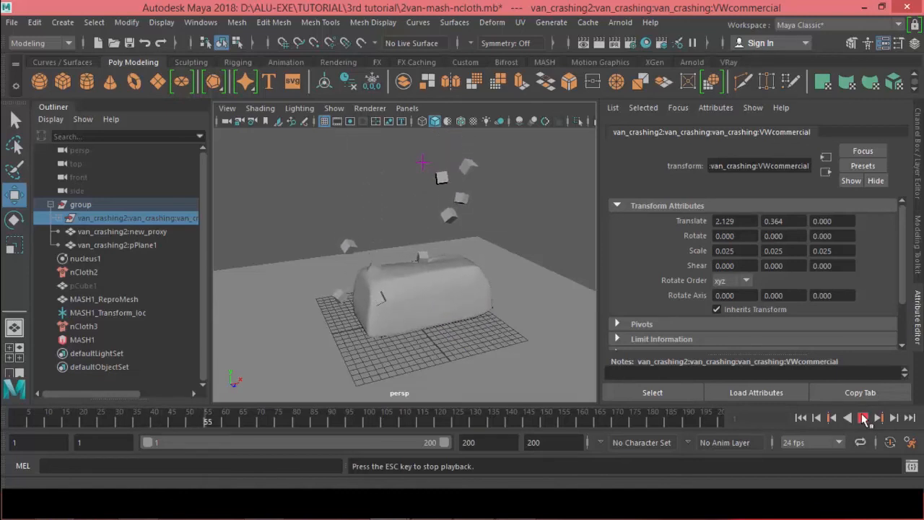
{"action": "left_click", "coordinate": [863, 418]}
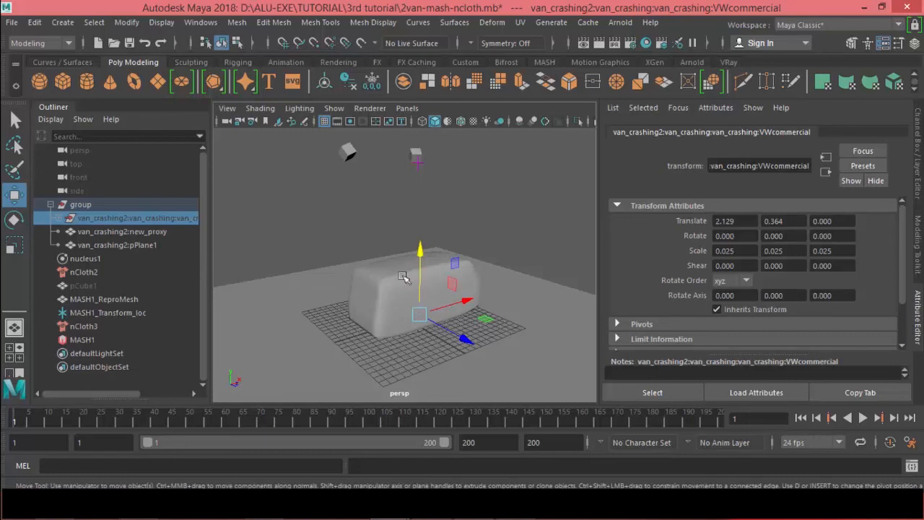
{"action": "mouse_move", "coordinate": [365, 284]}
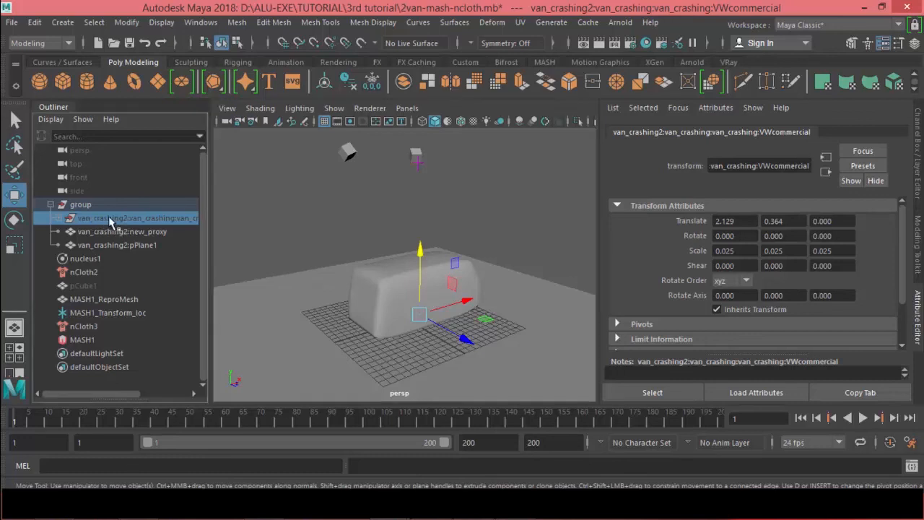
{"action": "mouse_move", "coordinate": [122, 222]}
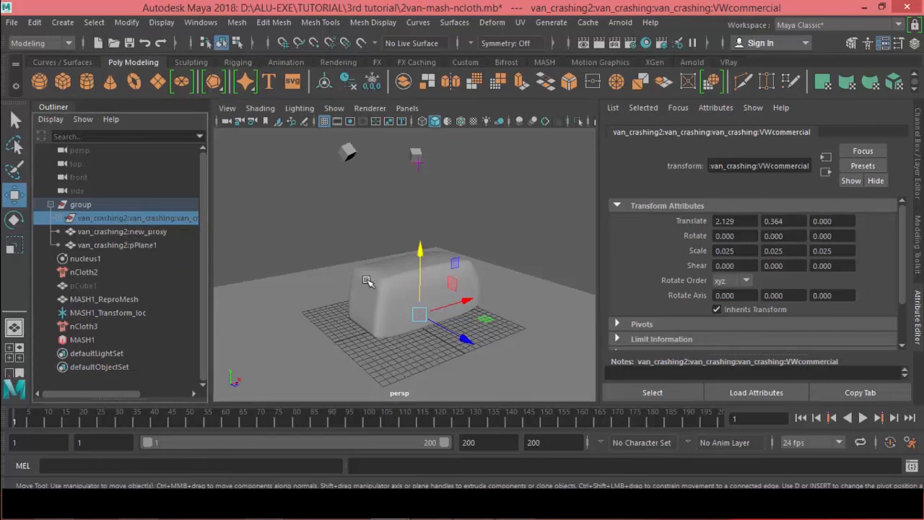
- Wrap the van to new_proxy with Deform > Wrap, then hide new_proxy with Ctrl+H
{"action": "left_click", "coordinate": [122, 231]}
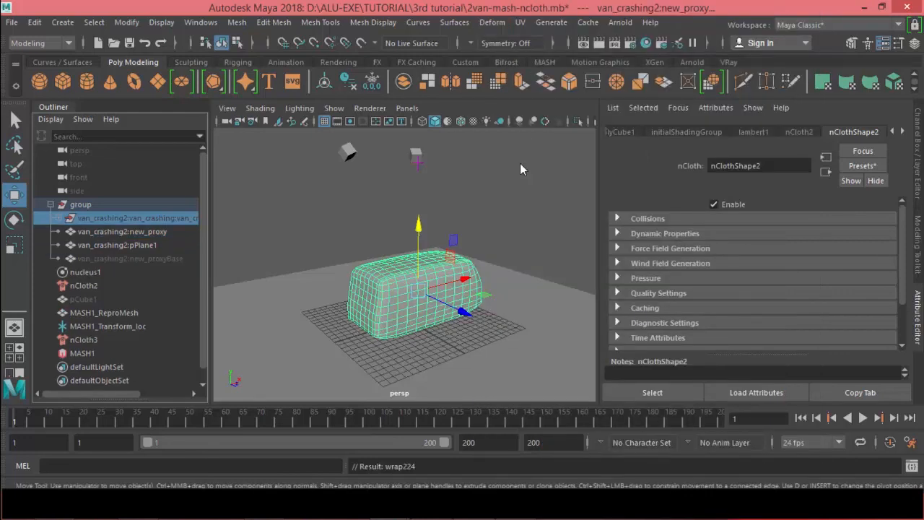
{"action": "left_click", "coordinate": [122, 231]}
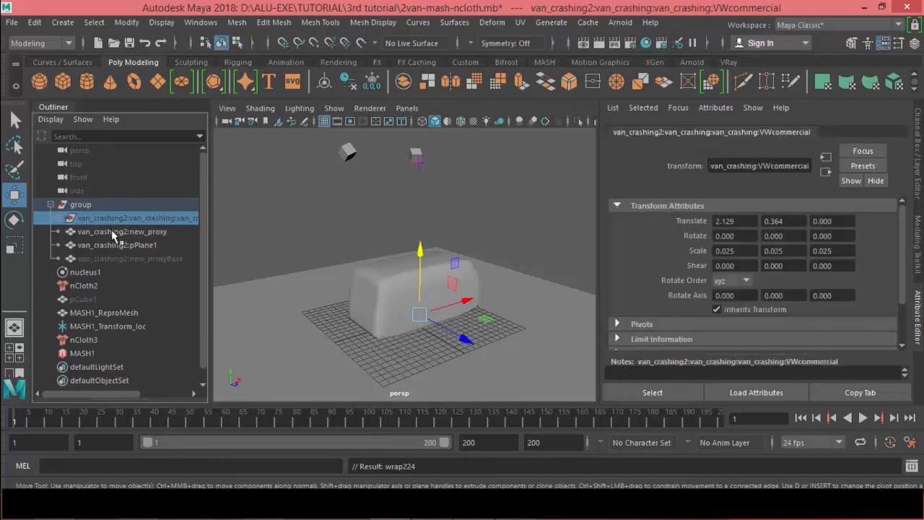
{"action": "left_click", "coordinate": [122, 231]}
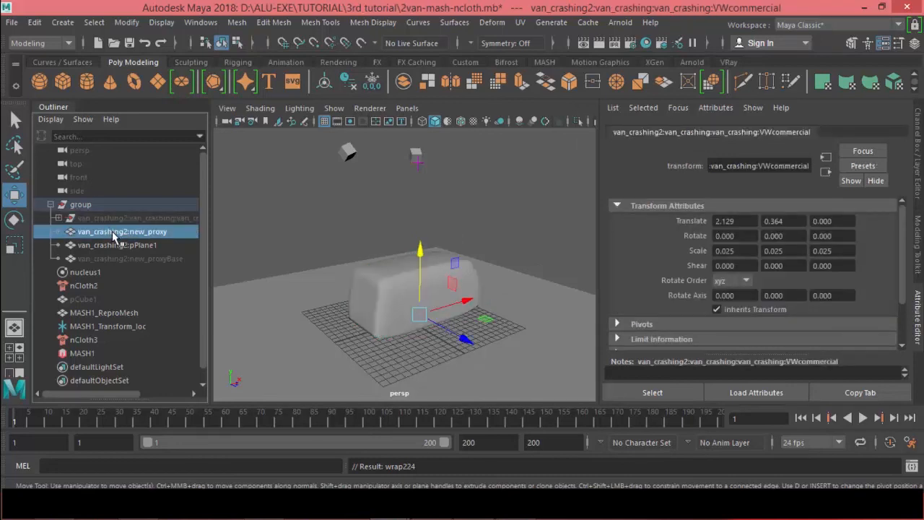
{"action": "left_click", "coordinate": [122, 231]}
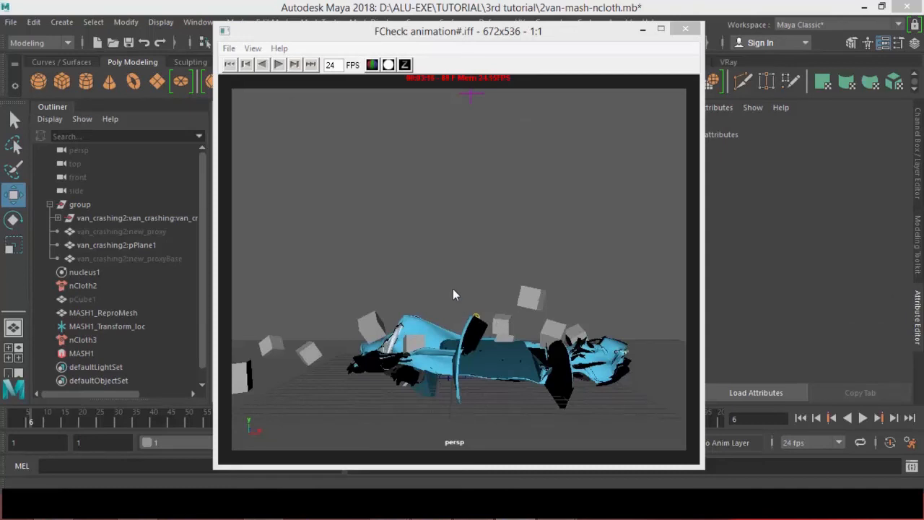
- Play the FCheck playblast of the van crushed by cubes, twice
{"action": "left_click", "coordinate": [278, 65]}
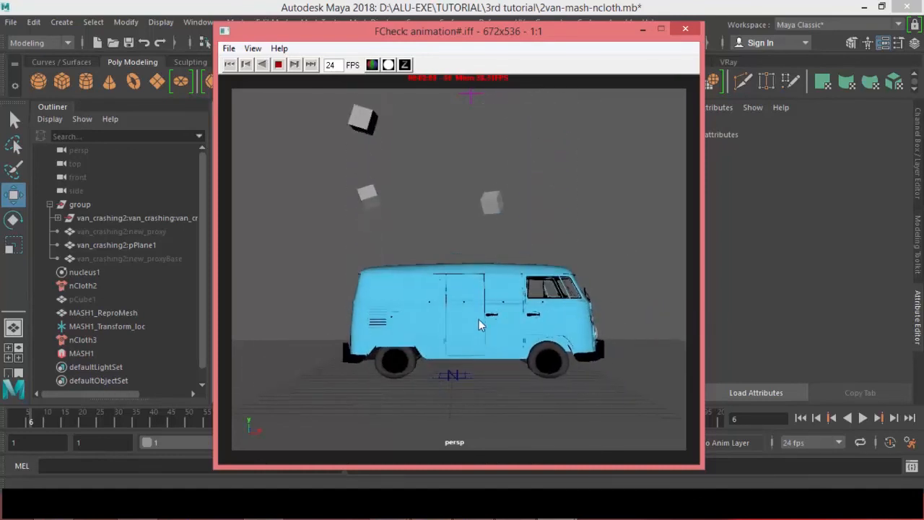
{"action": "left_click", "coordinate": [279, 65]}
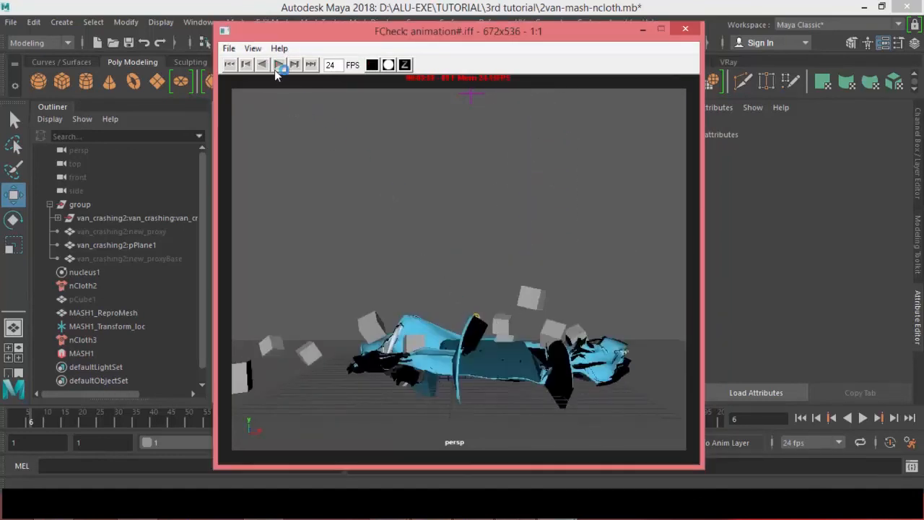